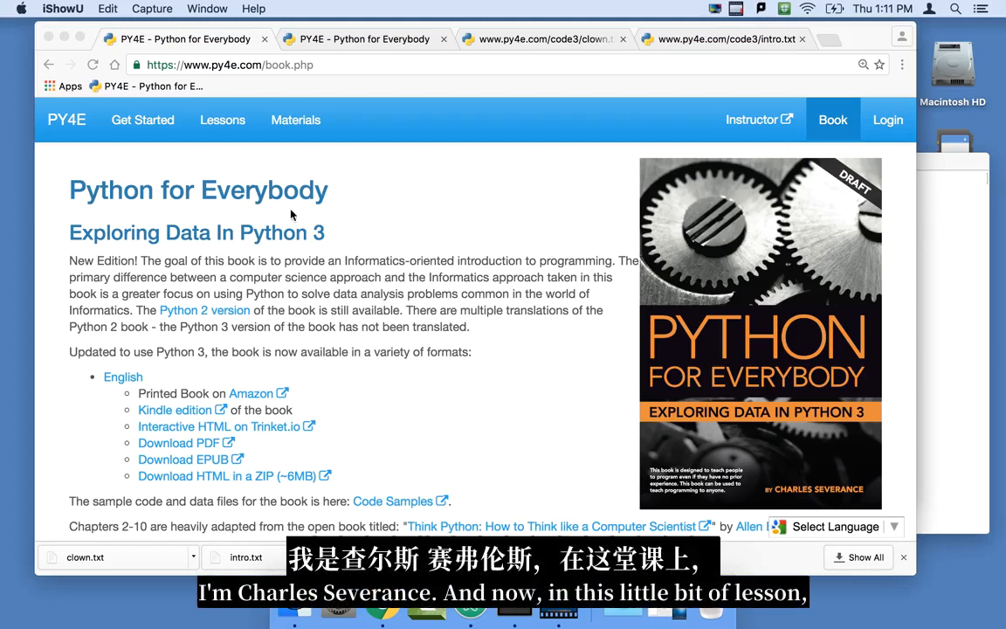
View the Tuples lesson and clown.txt in Chrome, then return to the ex_09.py script
{"action": "left_click", "coordinate": [223, 118]}
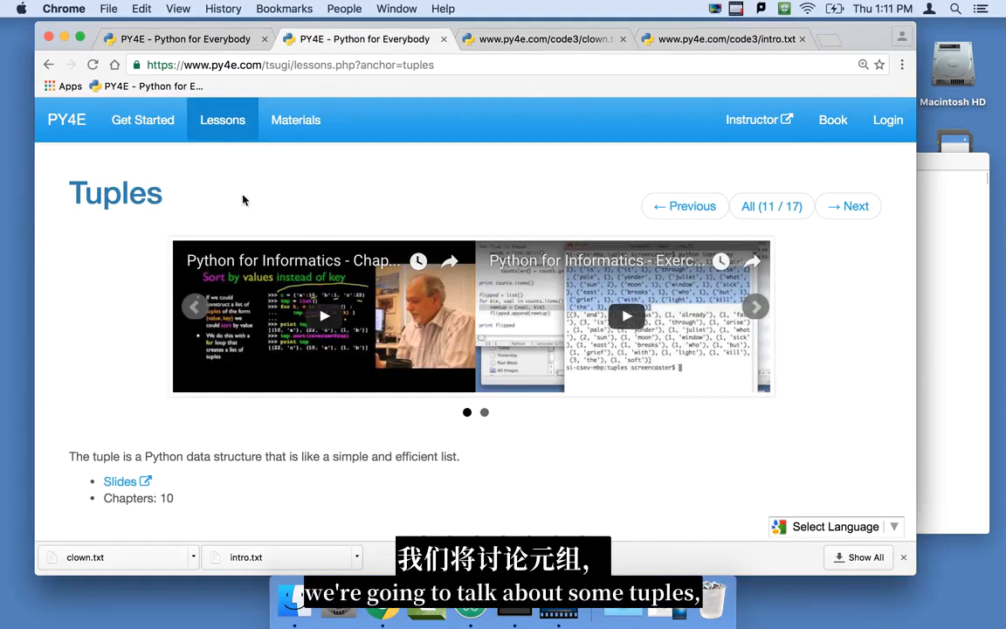
{"action": "mouse_move", "coordinate": [405, 330]}
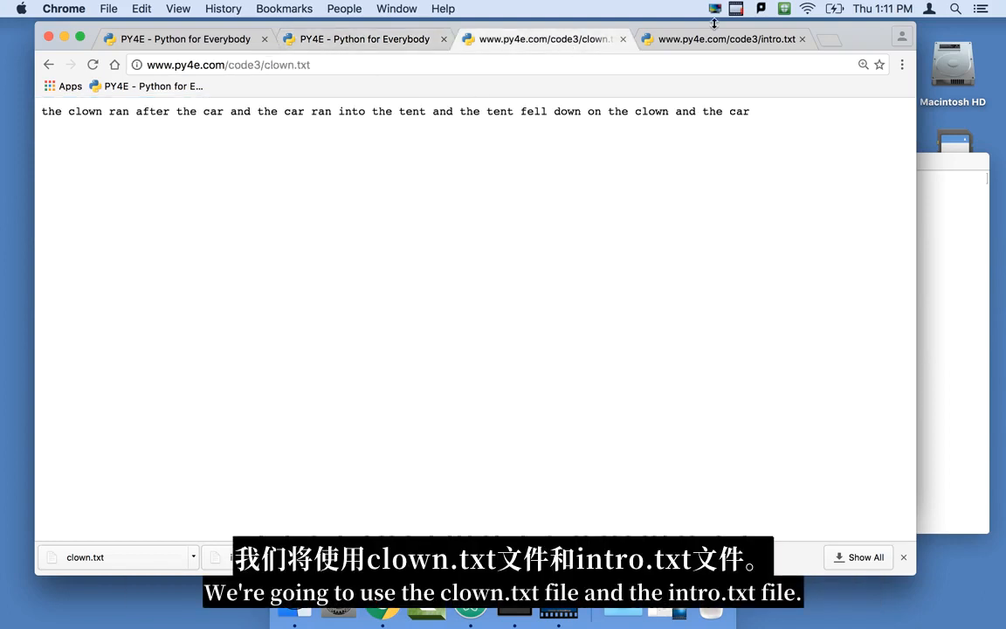
{"action": "left_click", "coordinate": [733, 38]}
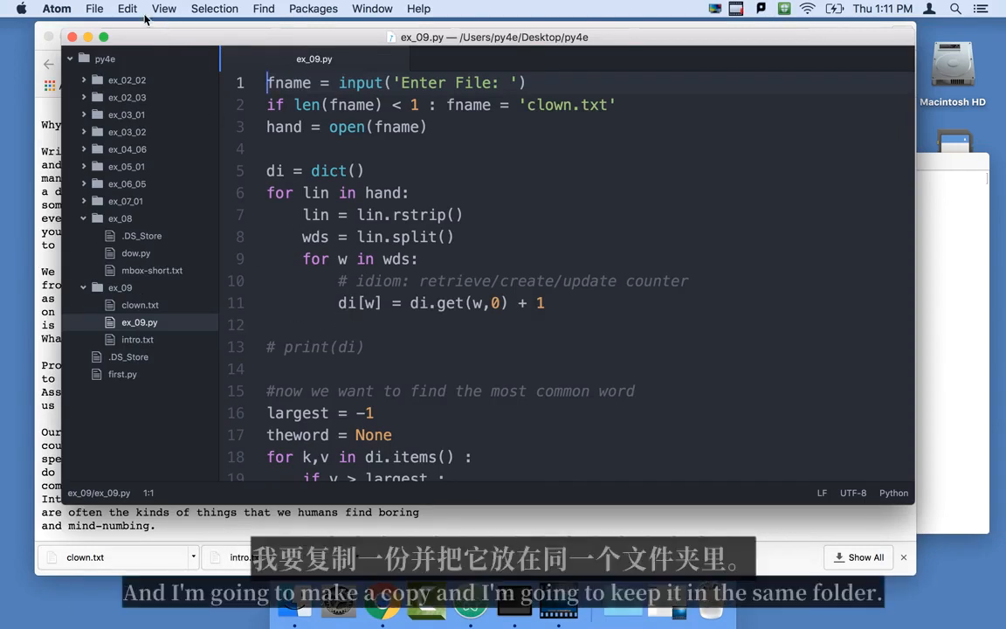
Save the word-count script as ex_10.py in the ex_09 folder
{"action": "left_click", "coordinate": [86, 10]}
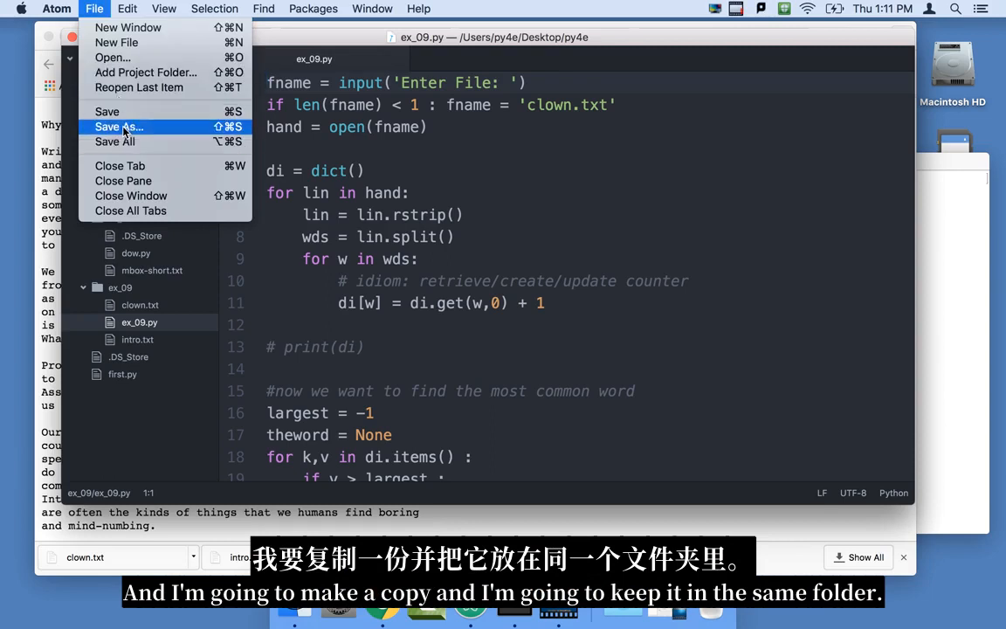
{"action": "left_click", "coordinate": [119, 125]}
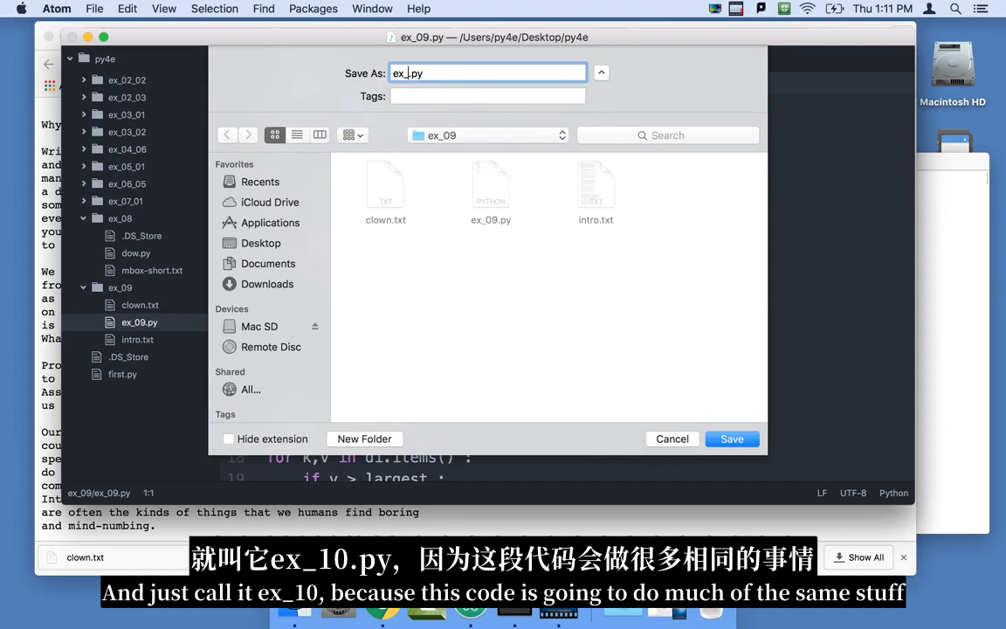
{"action": "left_click", "coordinate": [732, 438]}
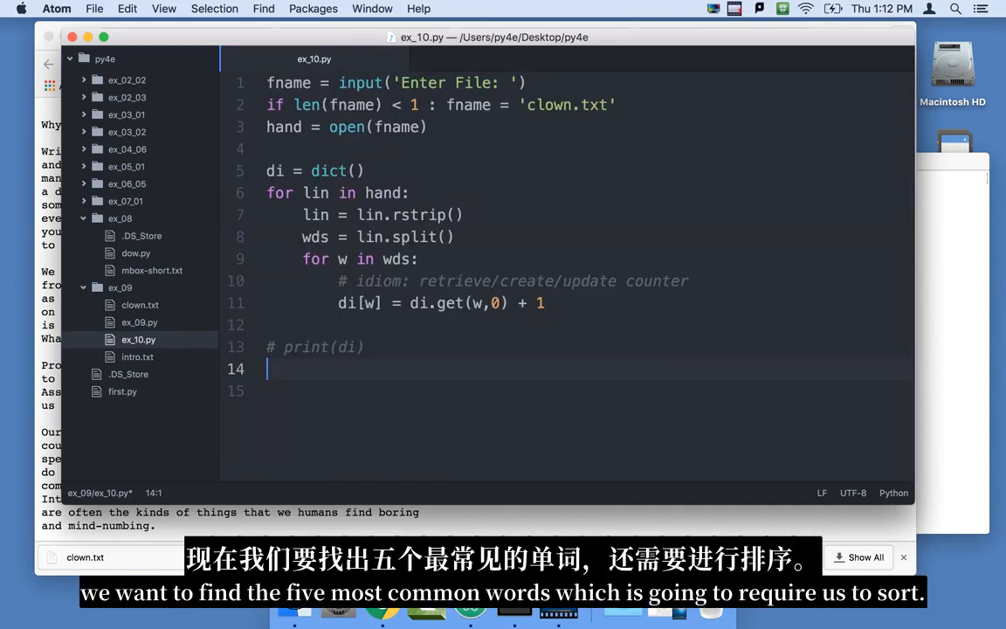
In Terminal, cd into Desktop/py4e/ex_09, list its files, and run python3 ex_10.py
{"action": "left_click", "coordinate": [279, 346]}
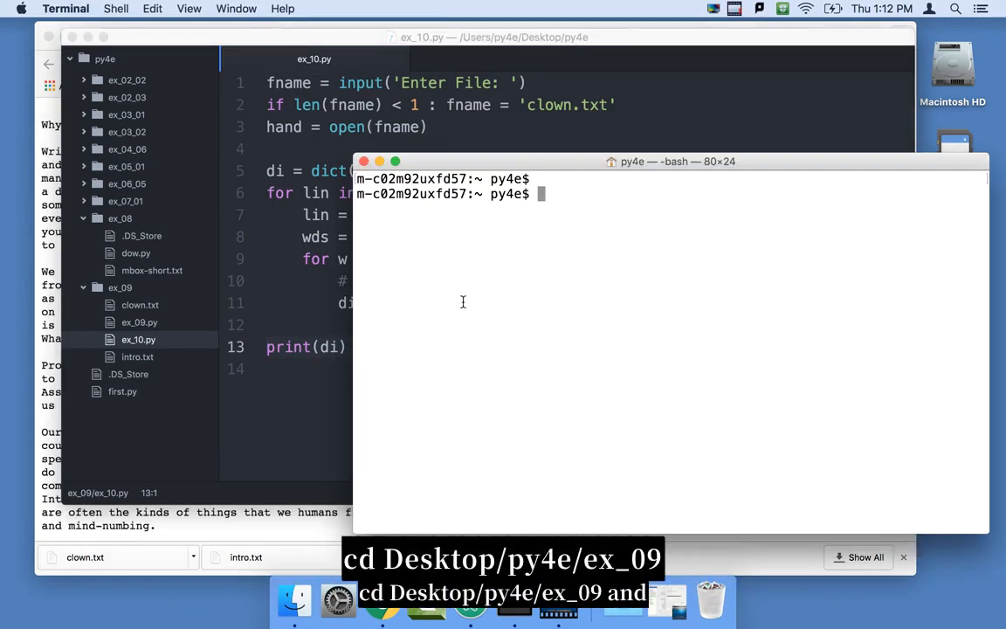
{"action": "type", "text": "cd Desktop/py4e/ex_09/"}
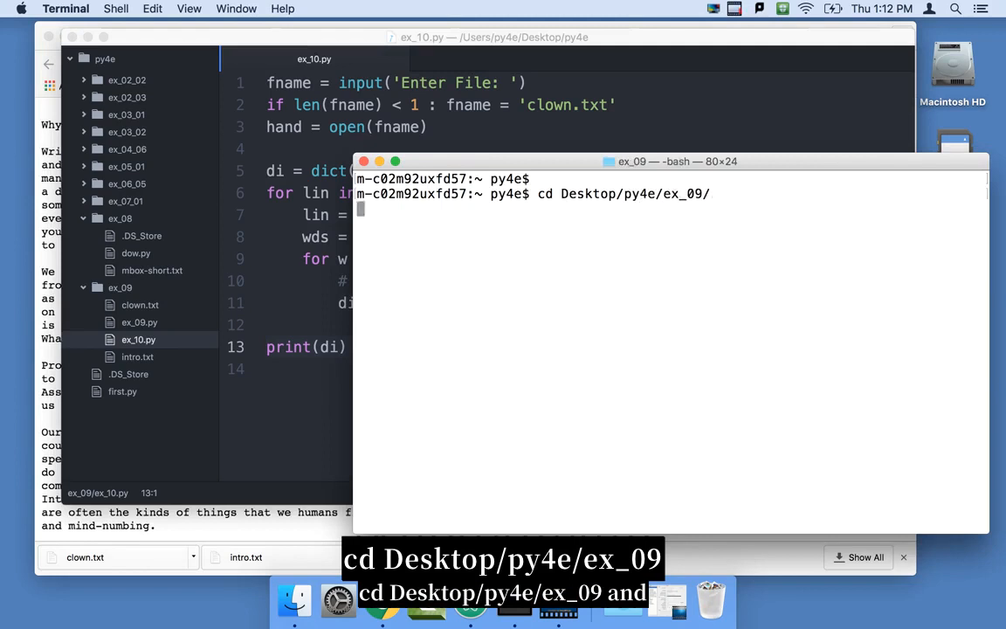
{"action": "type", "text": "ls"}
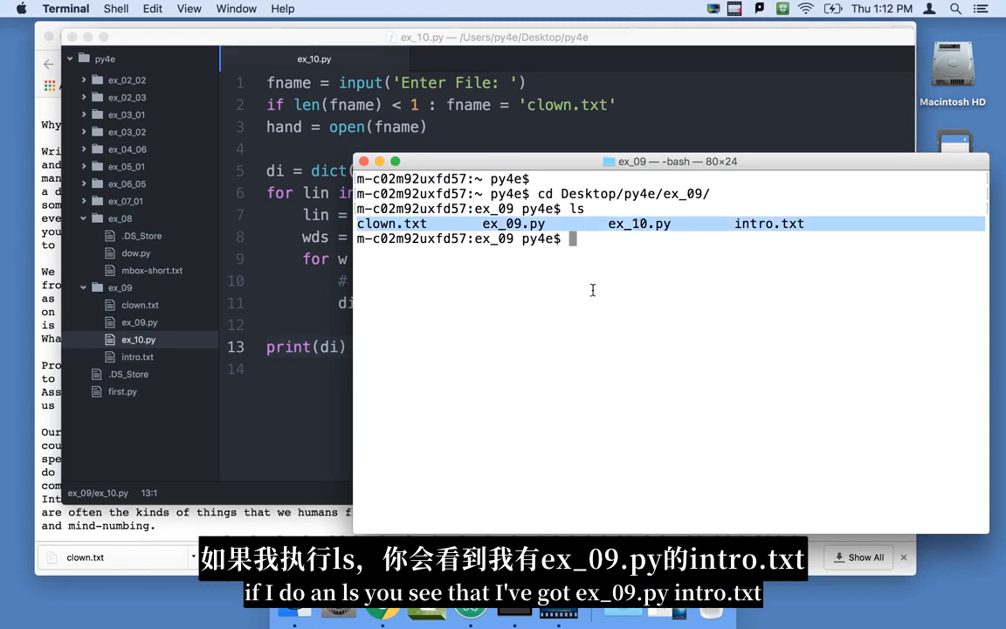
{"action": "type", "text": "python"}
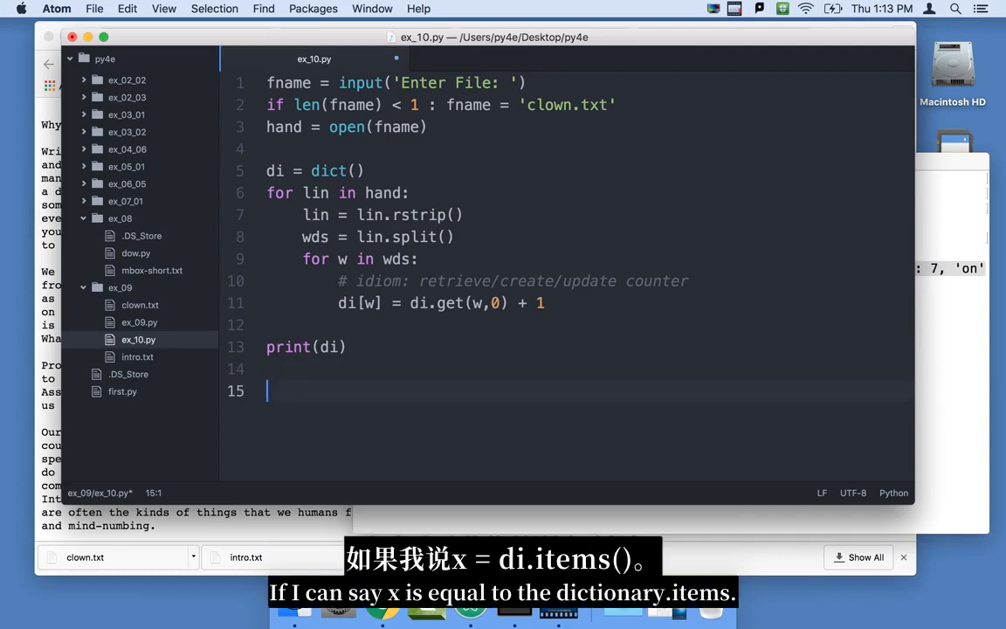
Add x = di.items() and print(x) after the counting loop
{"action": "type", "text": "x"}
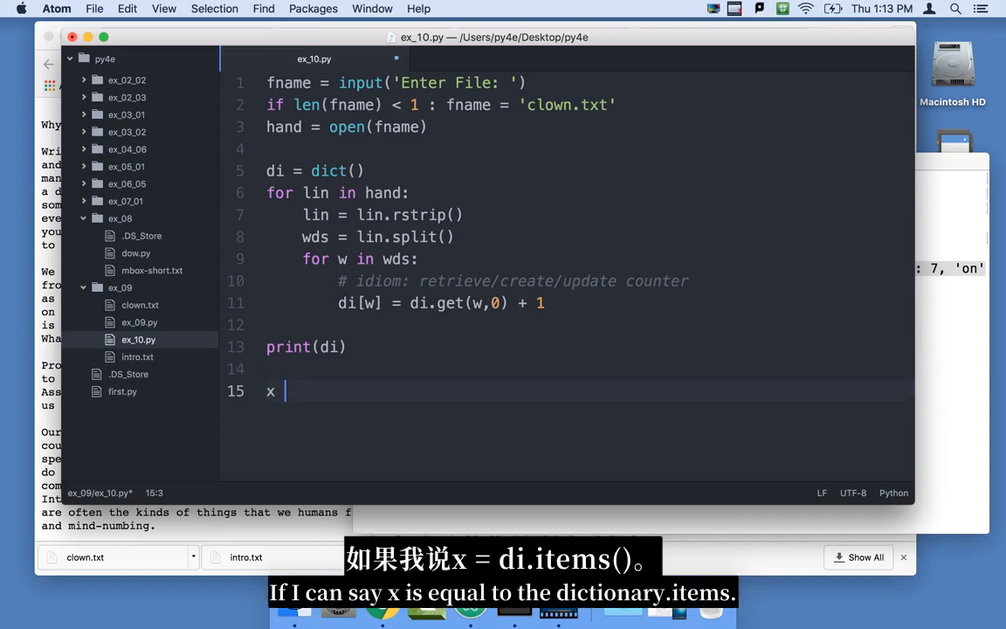
{"action": "type", "text": "="}
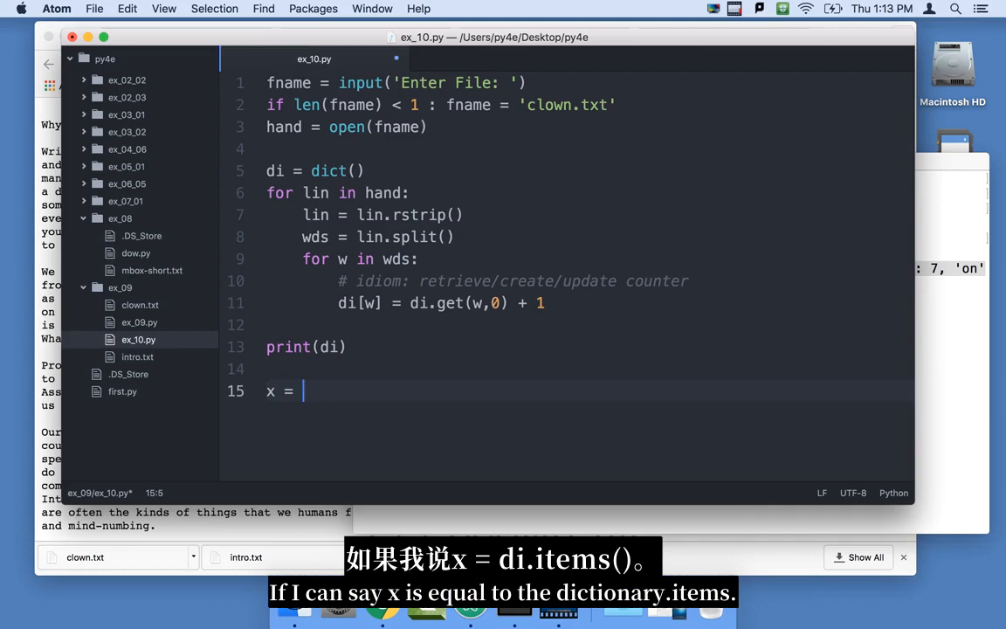
{"action": "type", "text": "di.item"}
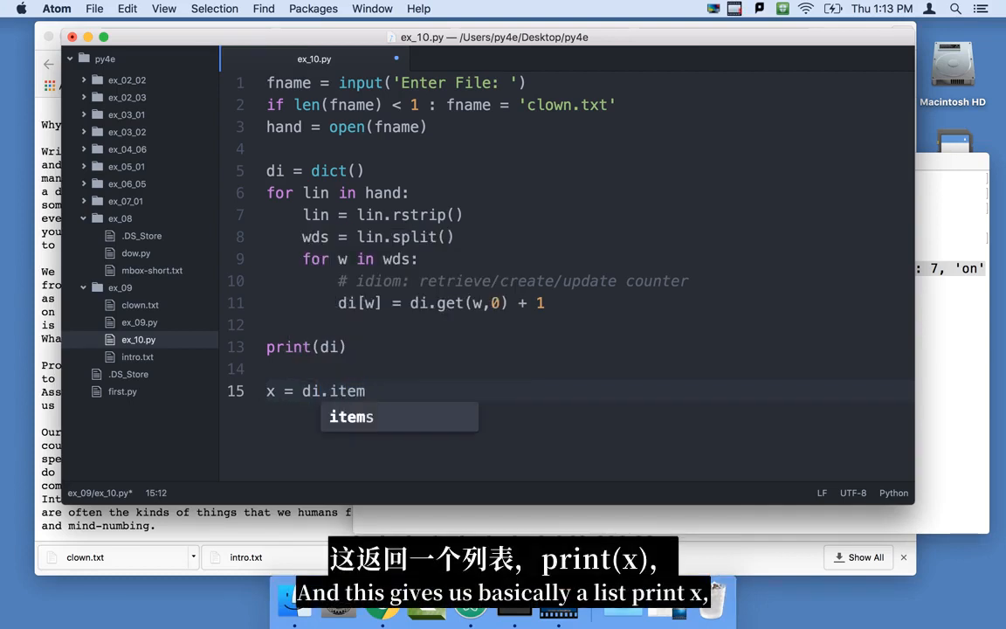
{"action": "key", "text": "Tab"}
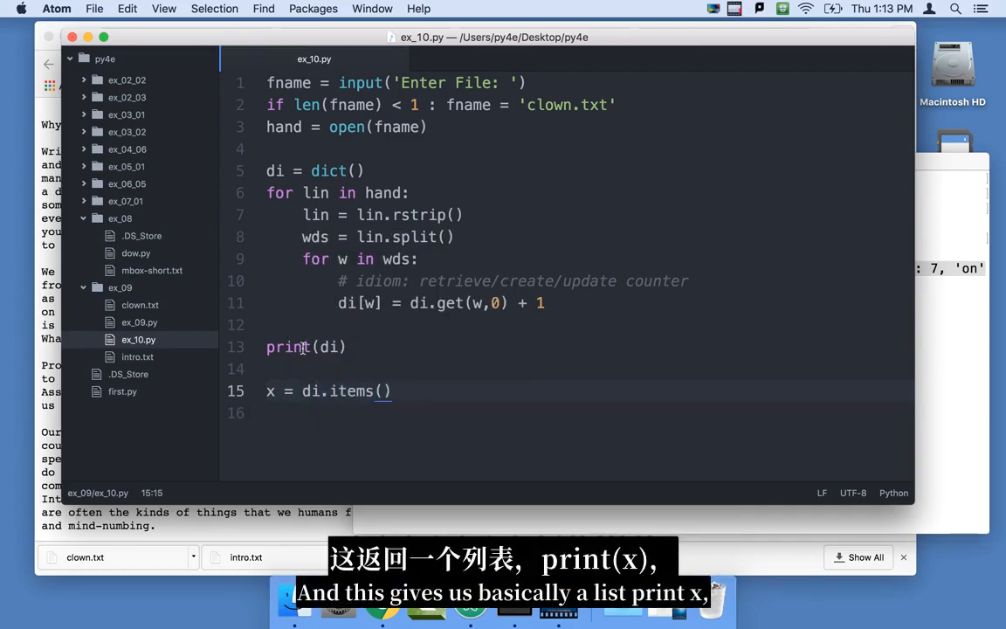
{"action": "type", "text": "print()"}
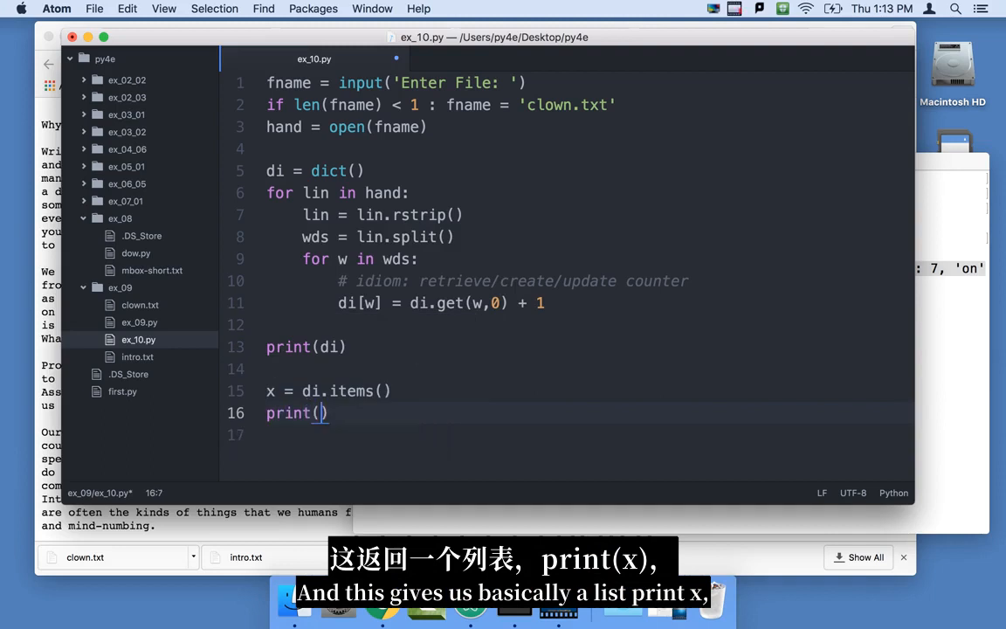
{"action": "type", "text": "x"}
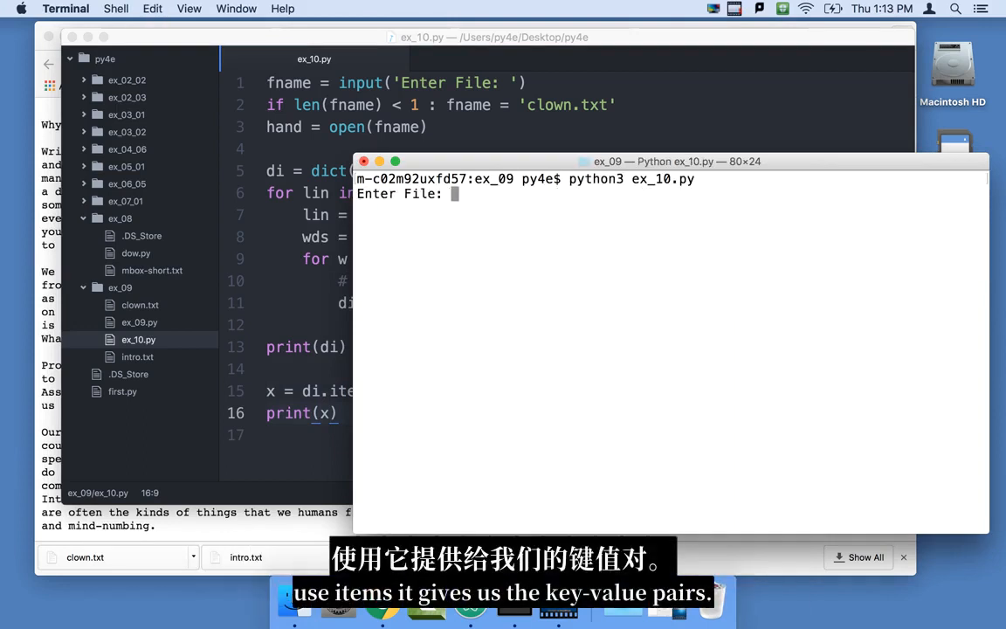
Run ex_10.py on the default clown.txt and highlight the printed dict_items output
{"action": "key", "text": "enter"}
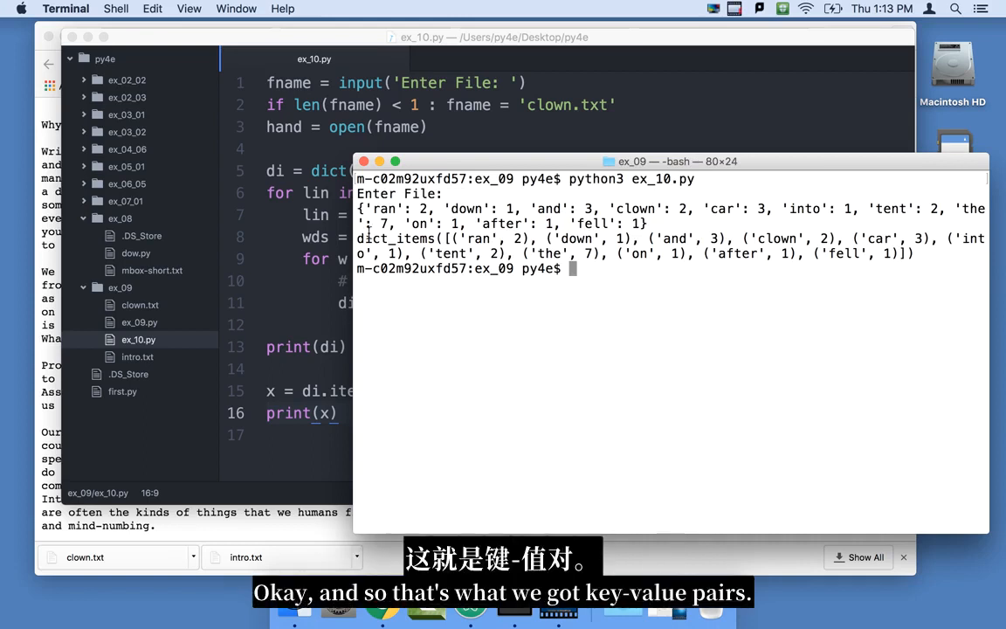
{"action": "left_click_drag", "start_coordinate": [356, 237], "coordinate": [939, 237]}
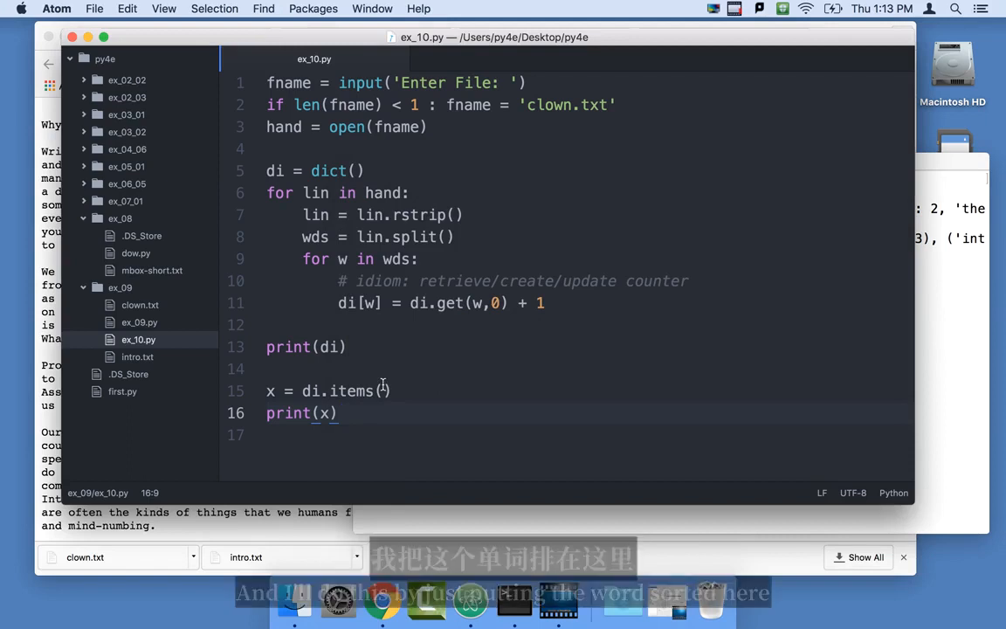
Print sorted(di.items()), run it, then try a [:5] slice before removing the experiment
{"action": "type", "text": "sorted"}
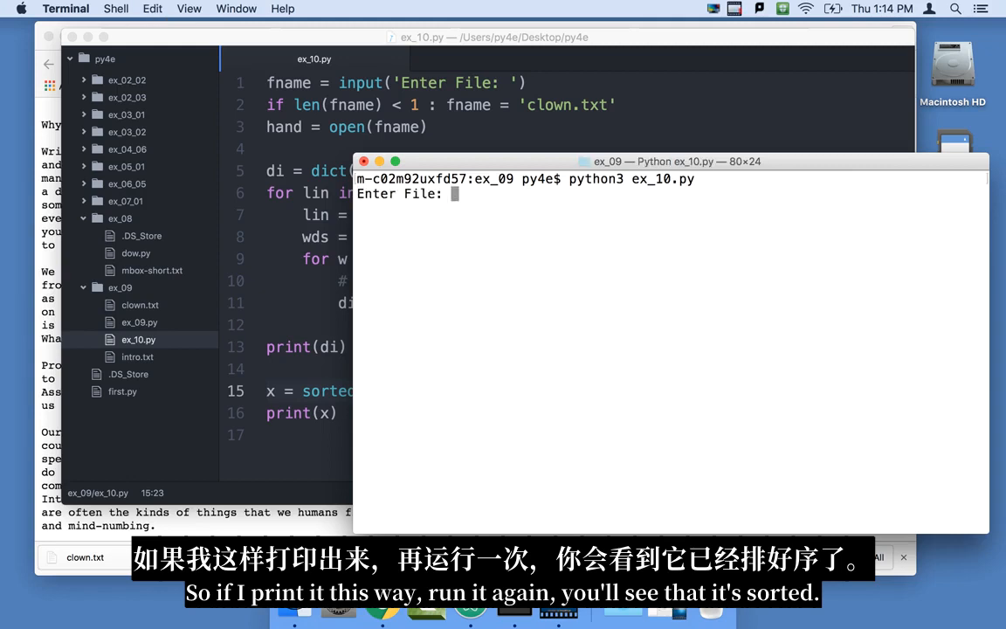
{"action": "key", "text": "enter"}
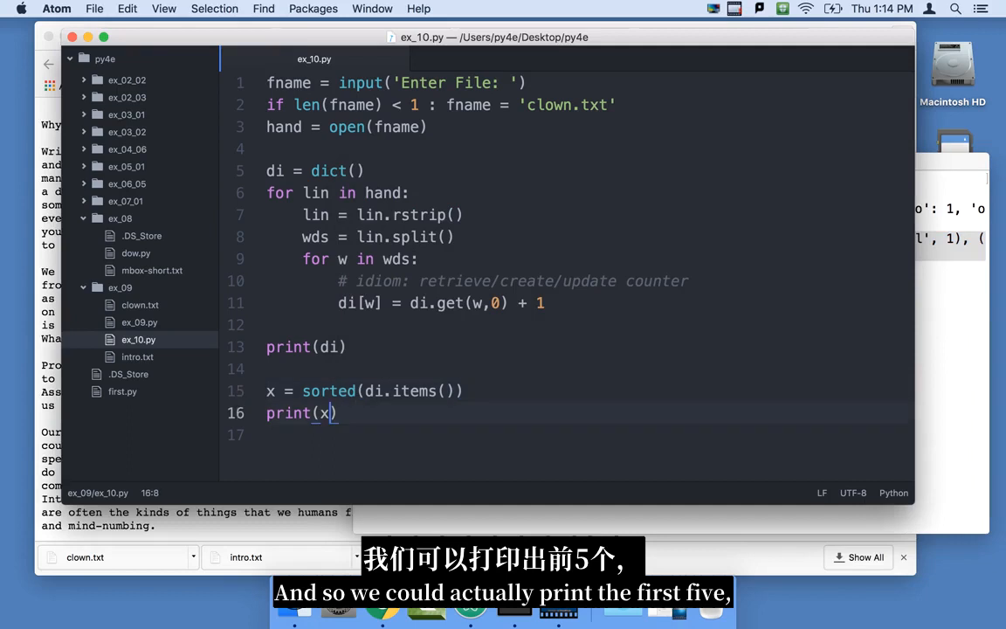
{"action": "type", "text": "[:5]"}
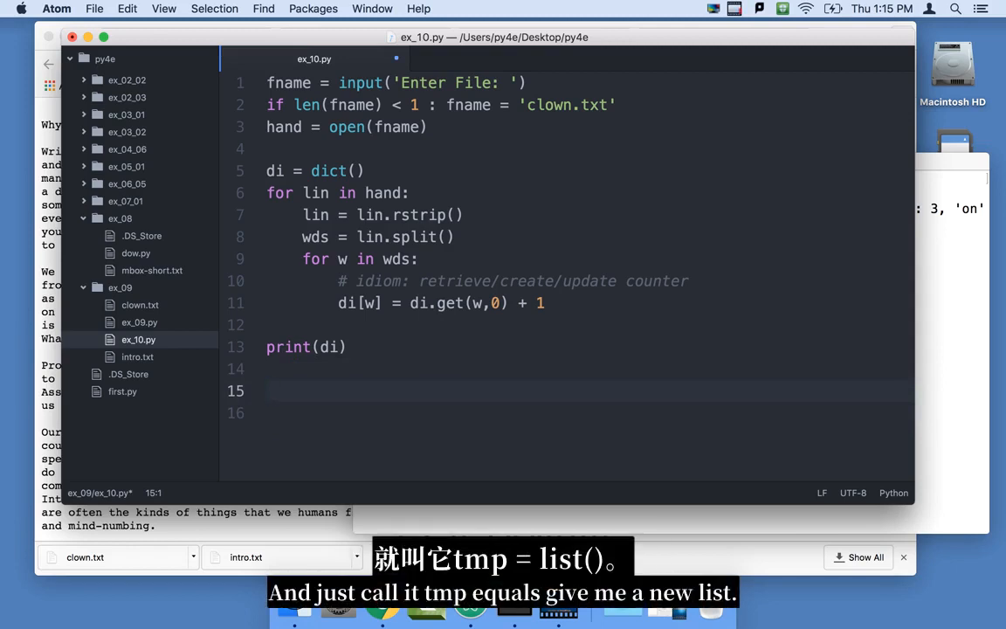
Add tmp = list() and a for k,v in di.items() loop that prints k,v
{"action": "type", "text": "tmp = l"}
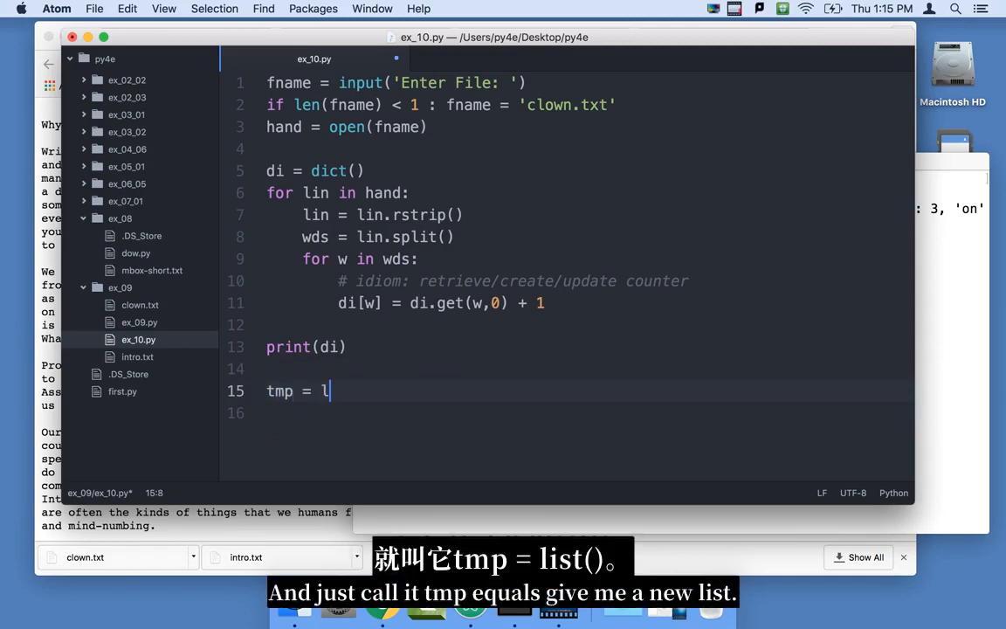
{"action": "type", "text": "ist)"}
{"action": "left_click", "coordinate": [587, 412]}
{"action": "type", "text": "for"}
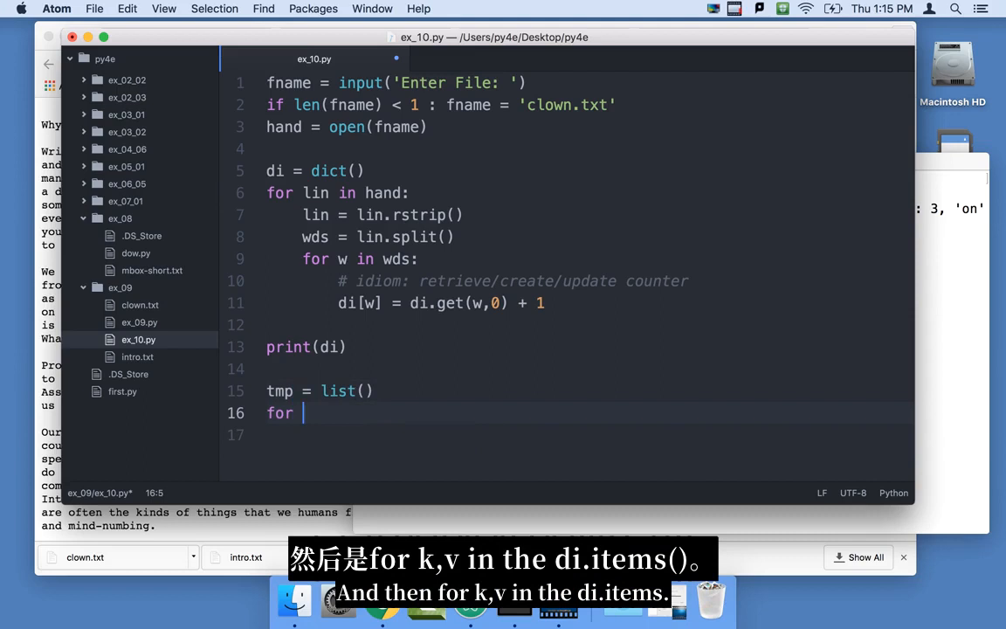
{"action": "type", "text": "k,v"}
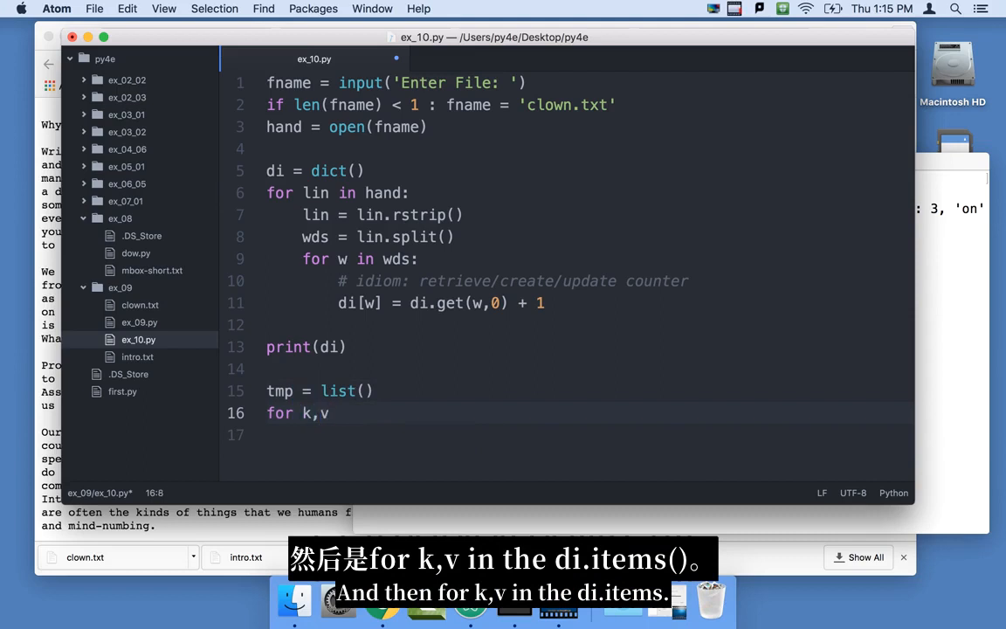
{"action": "type", "text": "in"}
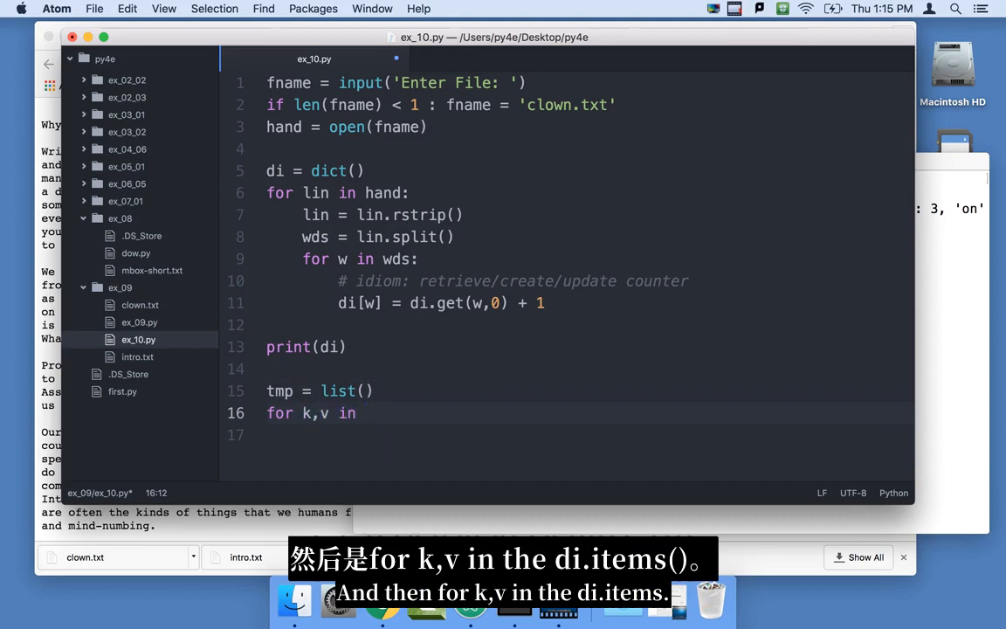
{"action": "type", "text": "di.items() :"}
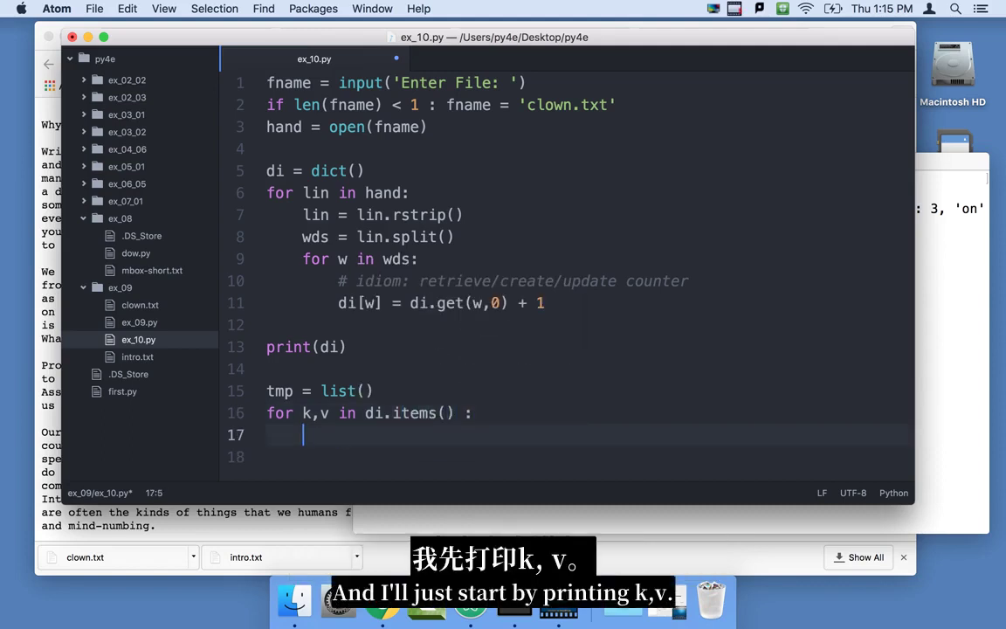
{"action": "type", "text": "print(k,v)"}
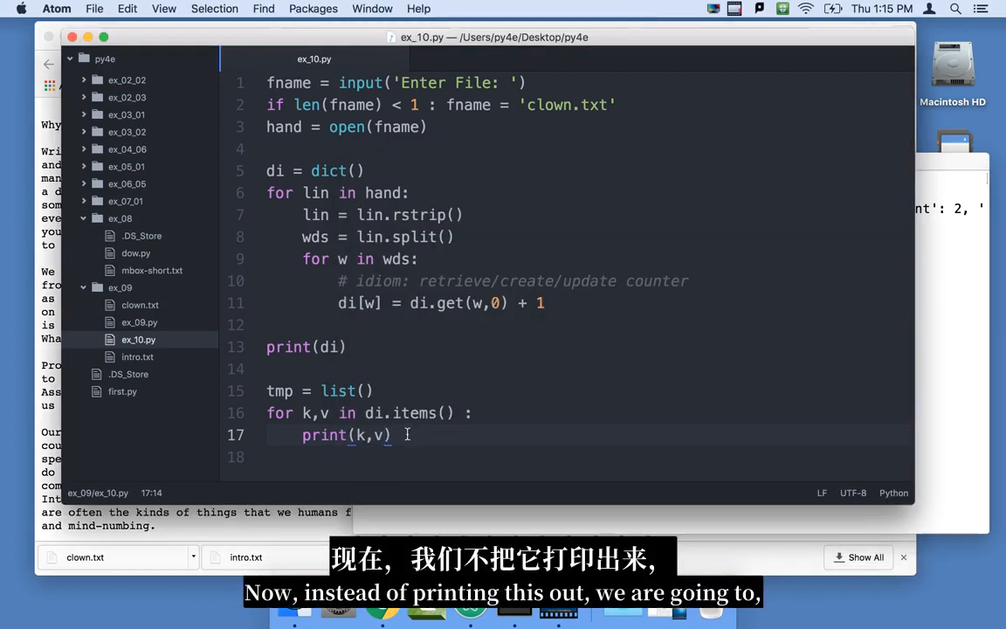
Inside the loop, build the flipped tuple newt = (v,k)
{"action": "key", "text": "Return"}
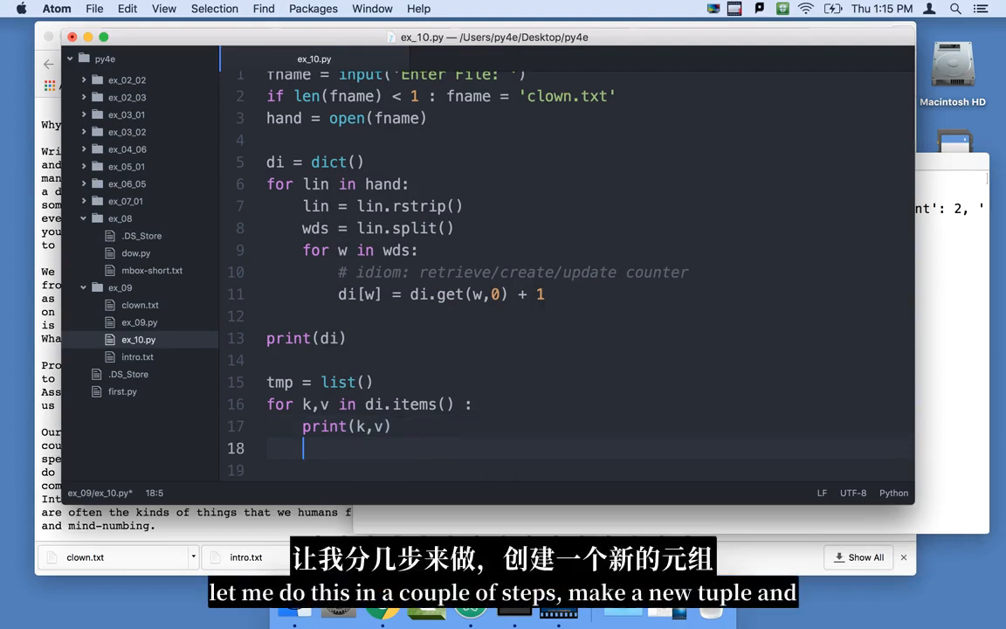
{"action": "type", "text": "new"}
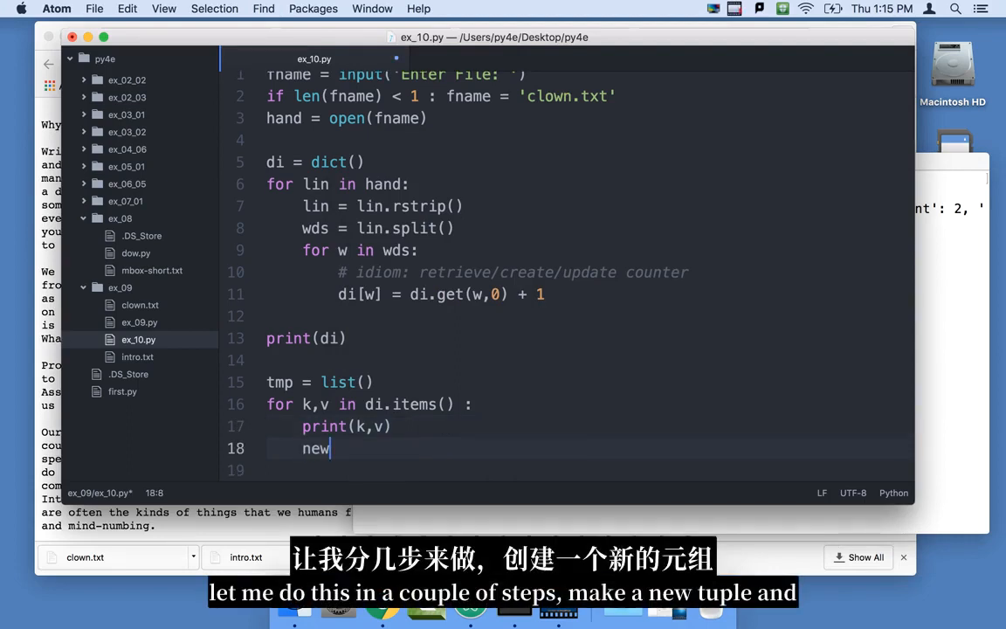
{"action": "type", "text": "tuple ="}
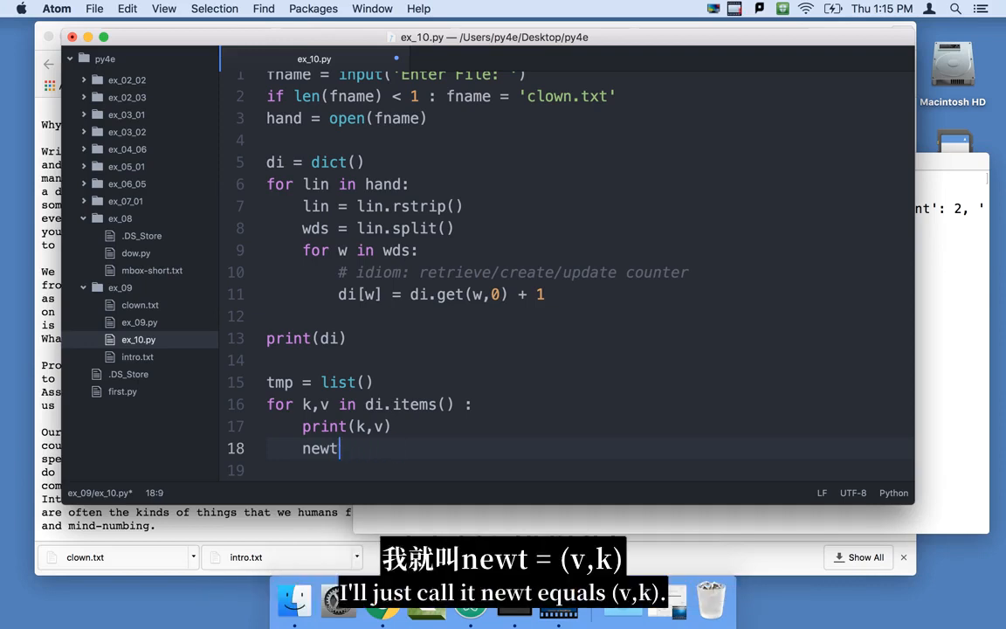
{"action": "type", "text": "="}
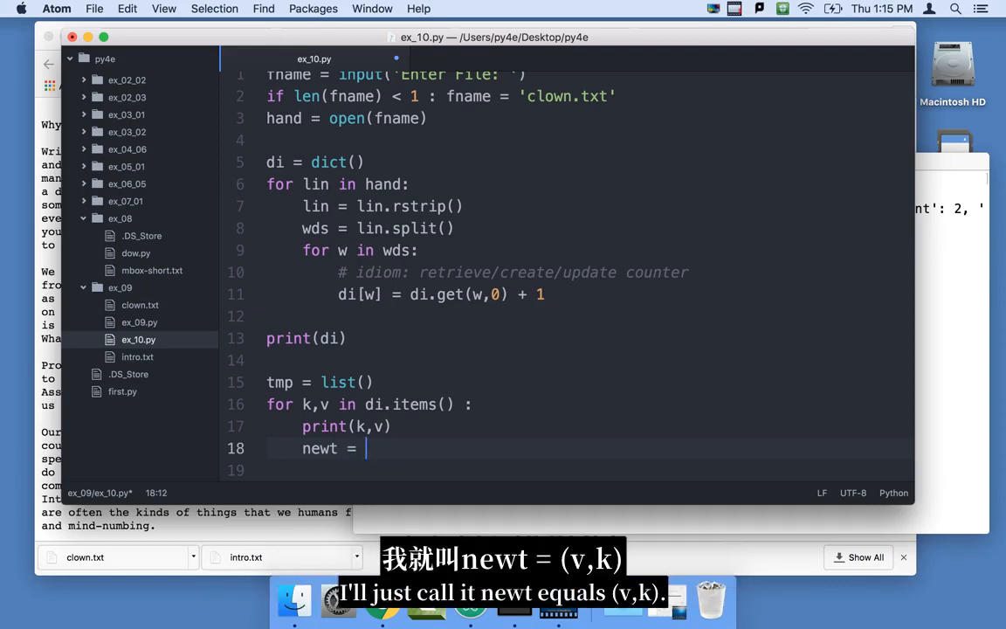
{"action": "type", "text": "()"}
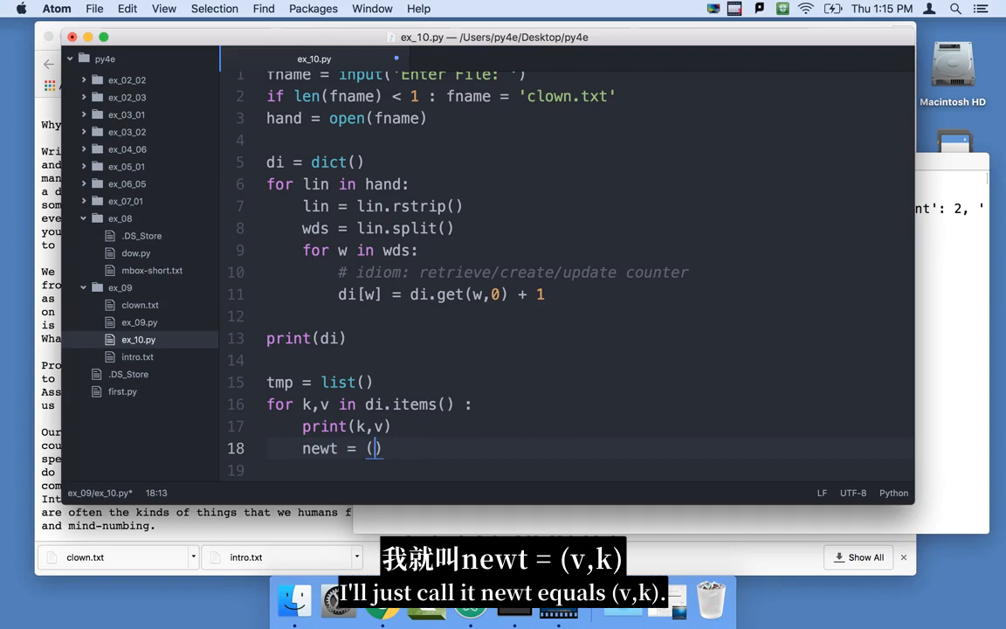
{"action": "type", "text": "v,k"}
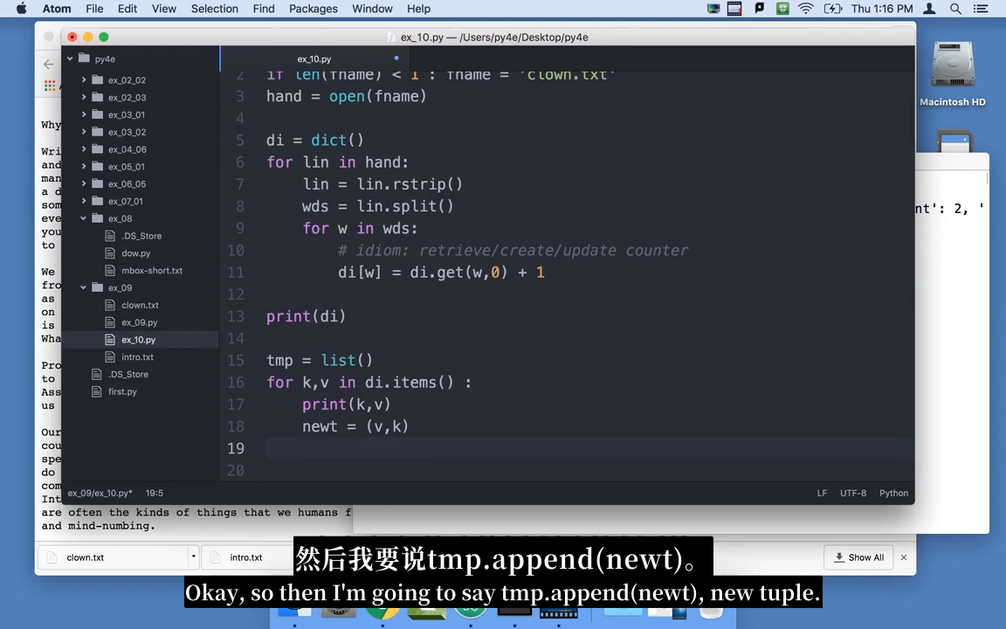
Append newt to tmp in the loop and print(tmp) after it
{"action": "type", "text": "tmp."}
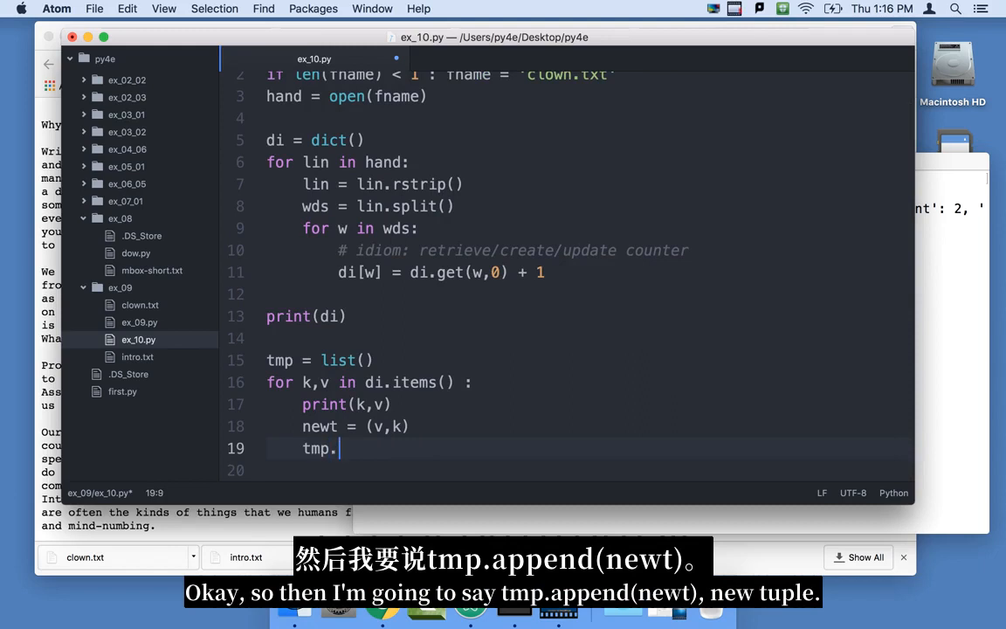
{"action": "type", "text": "append()"}
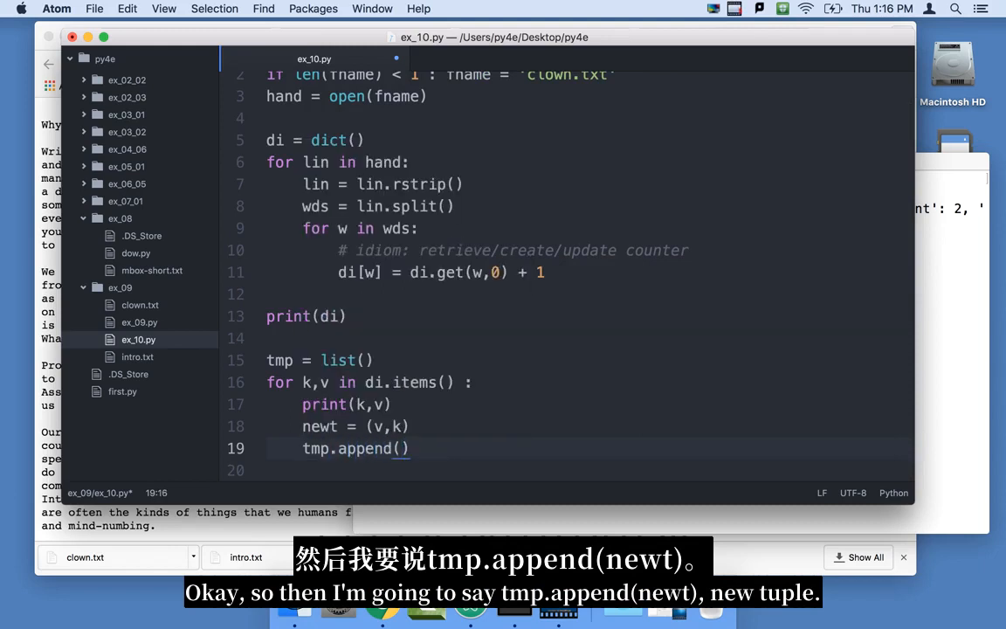
{"action": "type", "text": "newt"}
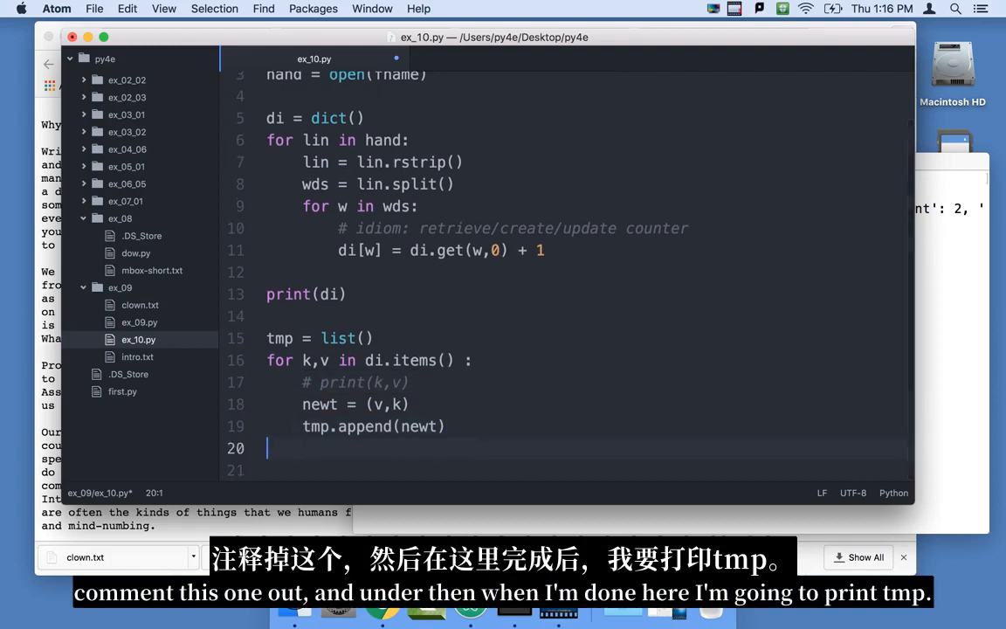
{"action": "type", "text": "print("}
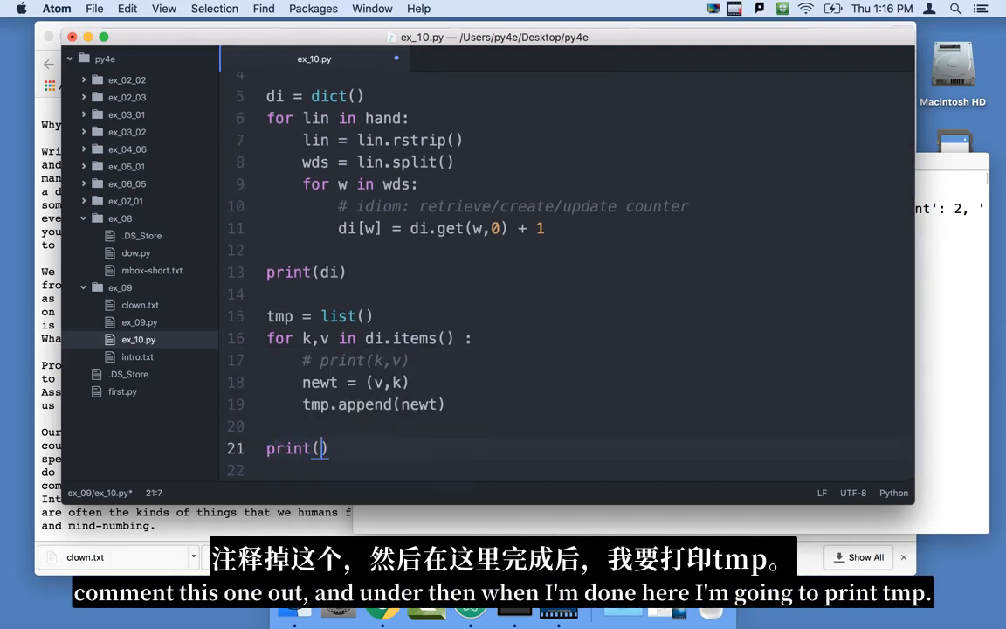
{"action": "type", "text": "tmp"}
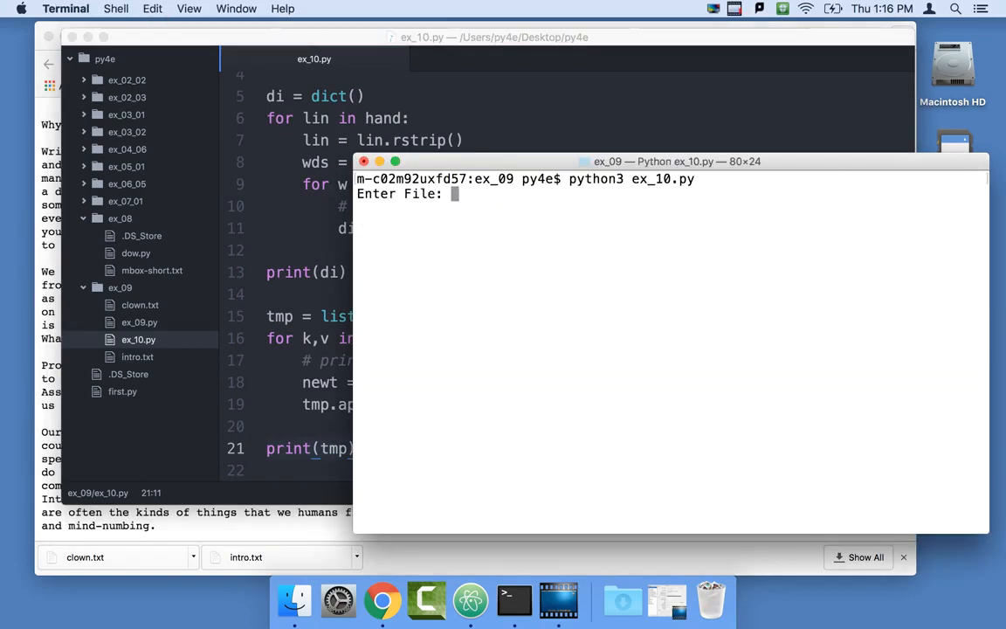
Run ex_10.py in Terminal with clown.txt to print the list of flipped tuples
{"action": "type", "text": "clown.txt"}
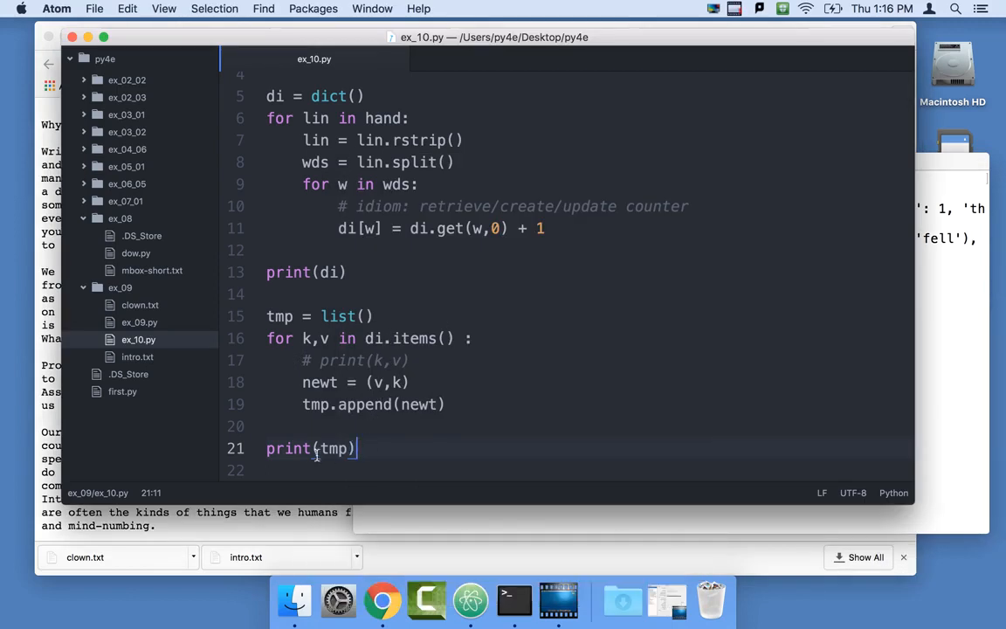
Label the final print as print('Flipped',tmp) and start a new tmp = line below
{"action": "type", "text": "'Sor"}
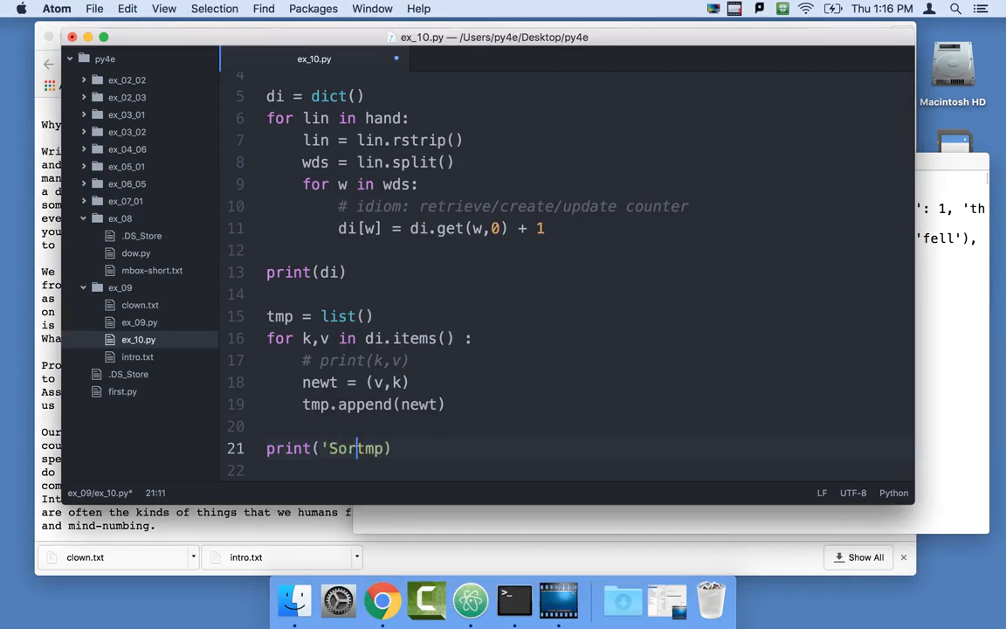
{"action": "type", "text": "ed',"}
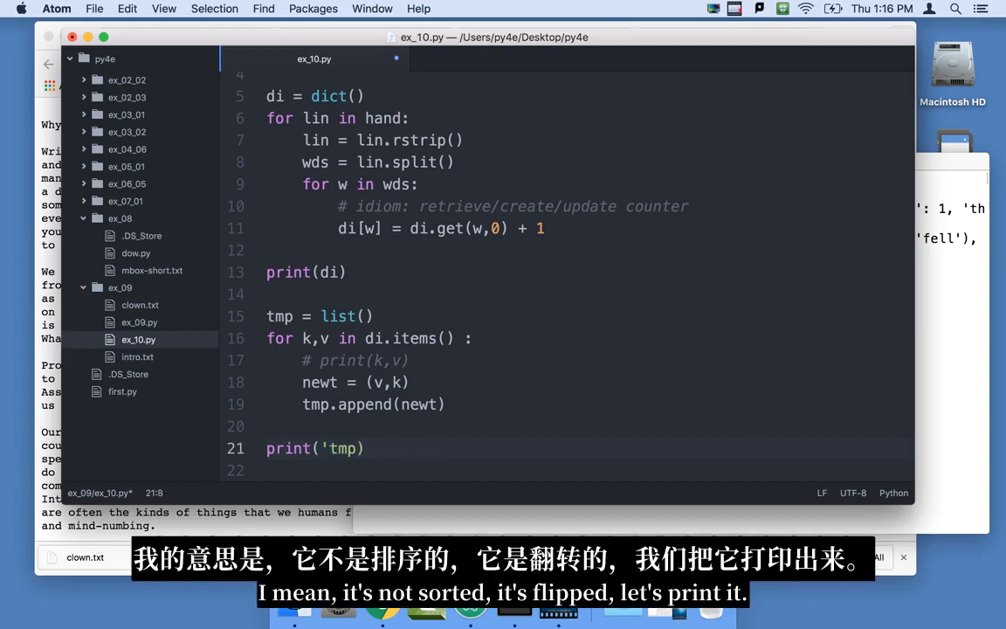
{"action": "type", "text": "Flipped',"}
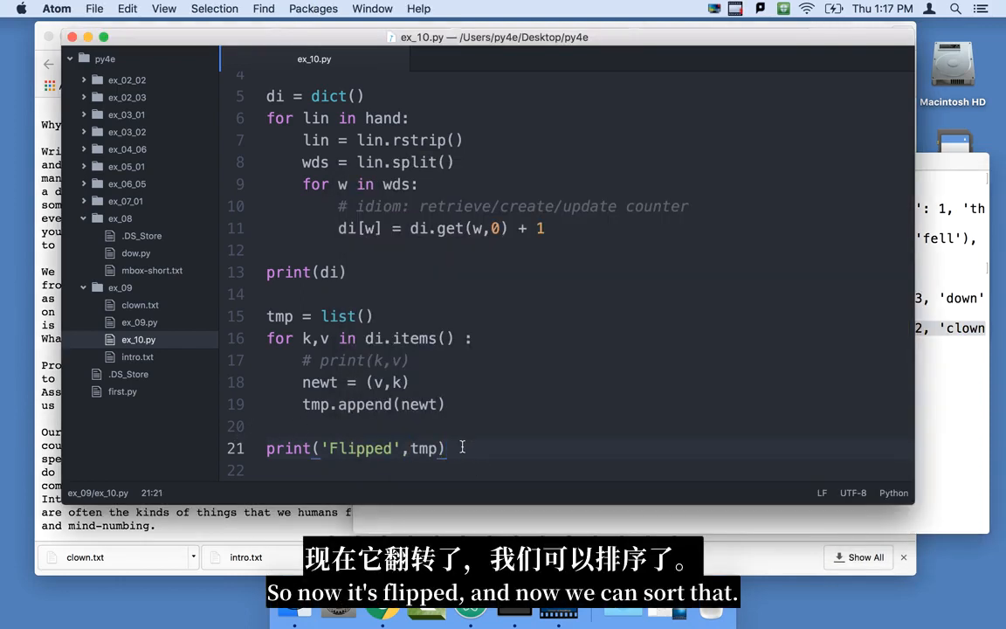
{"action": "type", "text": "tmp ="}
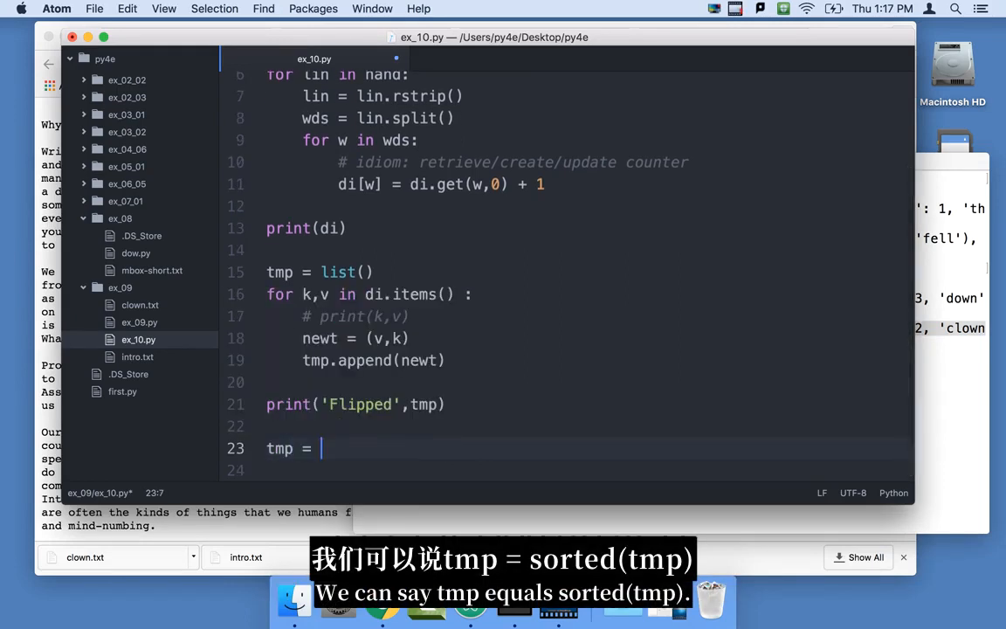
Add tmp = sorted(tmp) followed by print('Sorted',tmp) to ex_10.py
{"action": "type", "text": "sorte"}
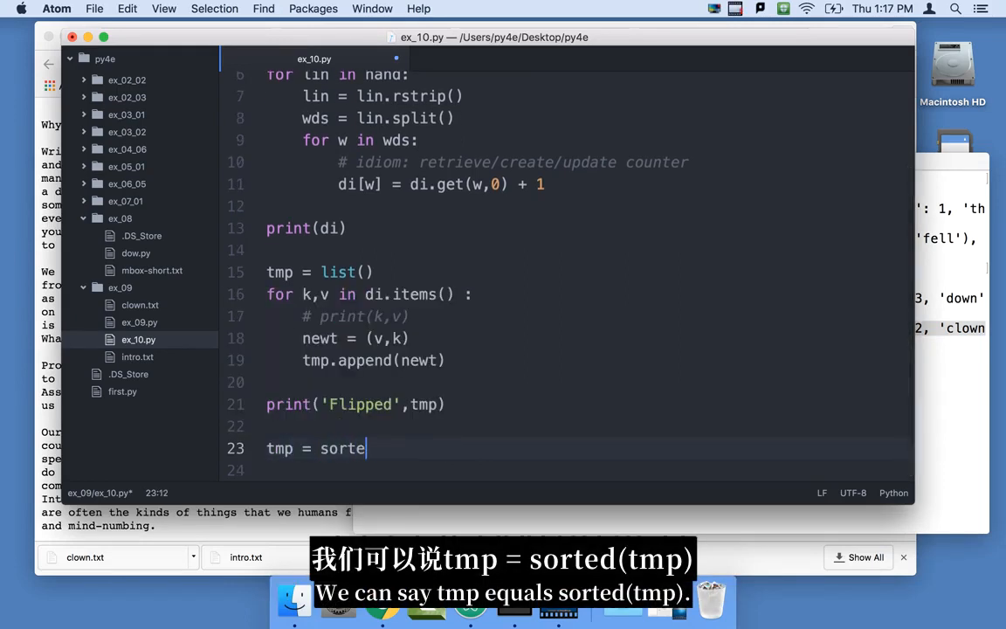
{"action": "type", "text": "d(tmp)"}
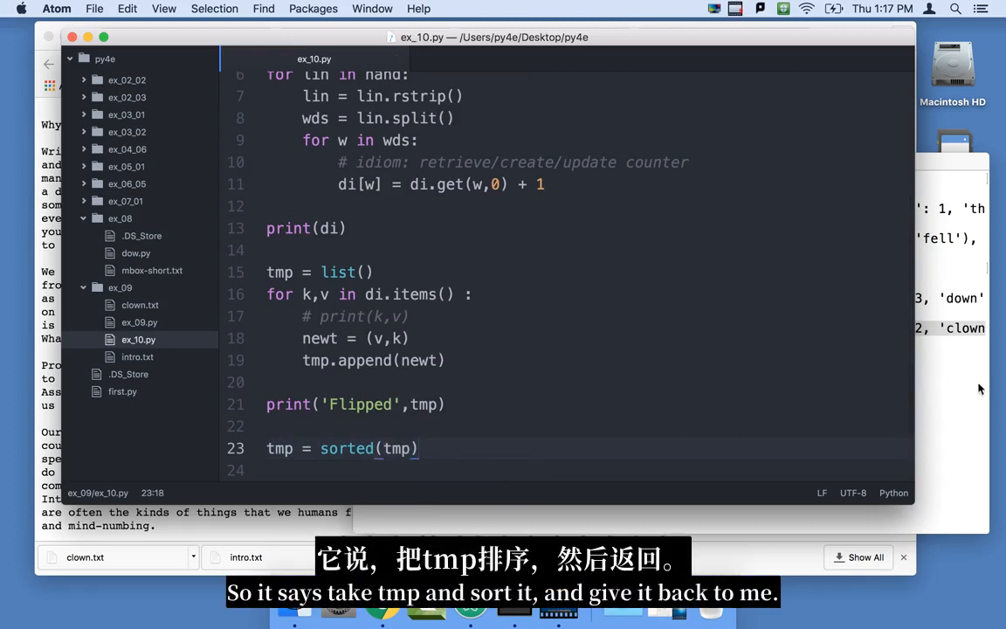
{"action": "type", "text": "print"}
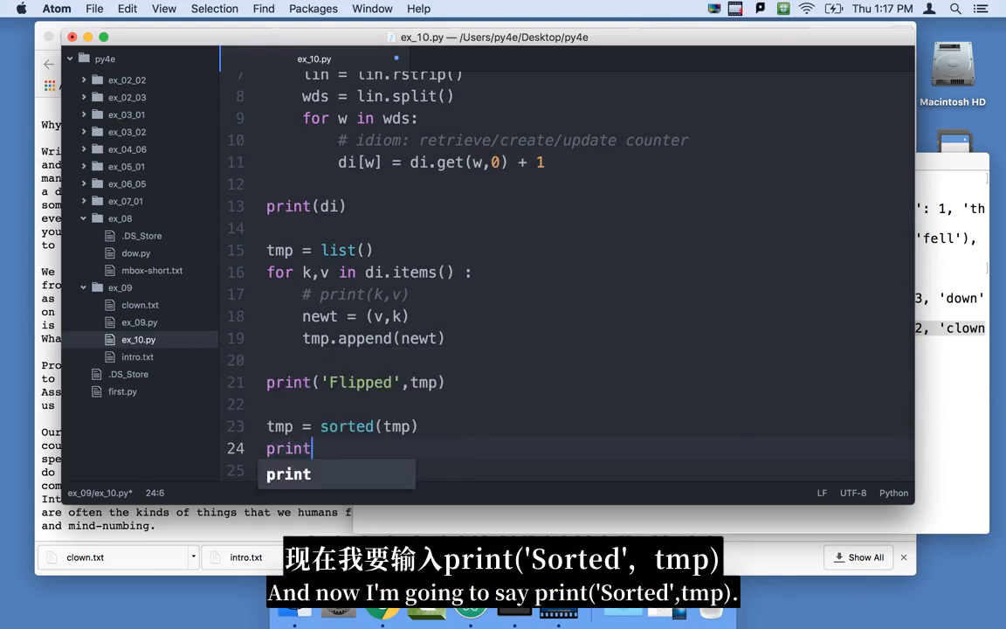
{"action": "type", "text": "('Sorted')"}
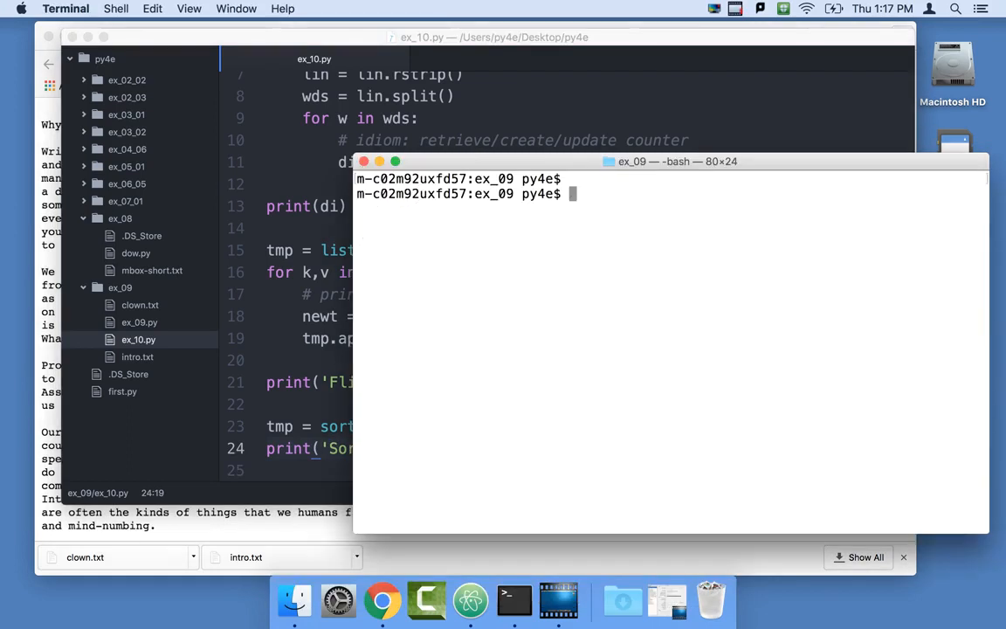
Run python3 ex_10.py to view the ascending Sorted tuples, then return to Atom
{"action": "type", "text": "python3 ex_10.py"}
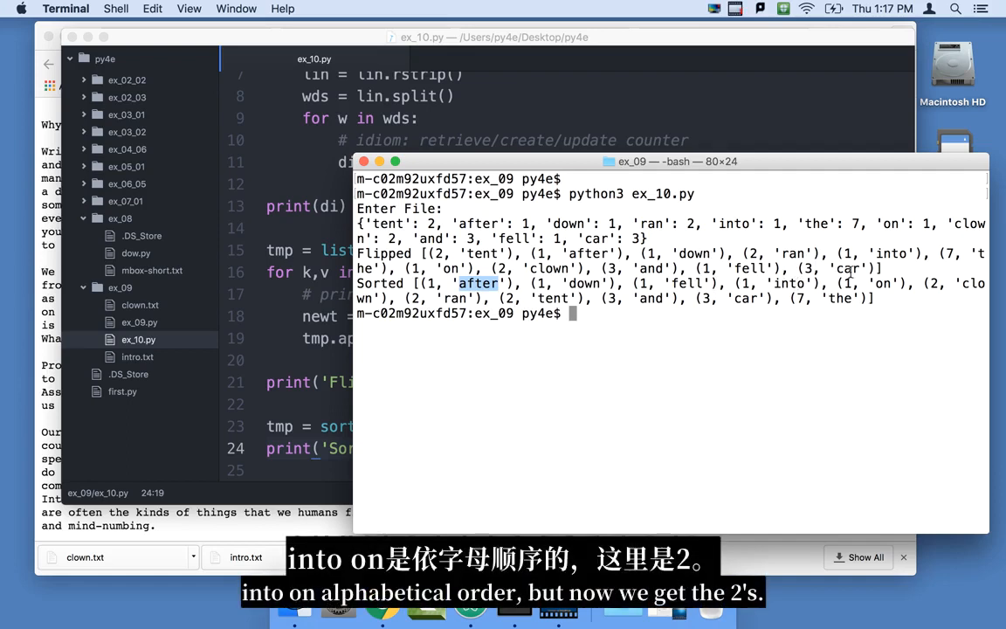
{"action": "mouse_move", "coordinate": [940, 291]}
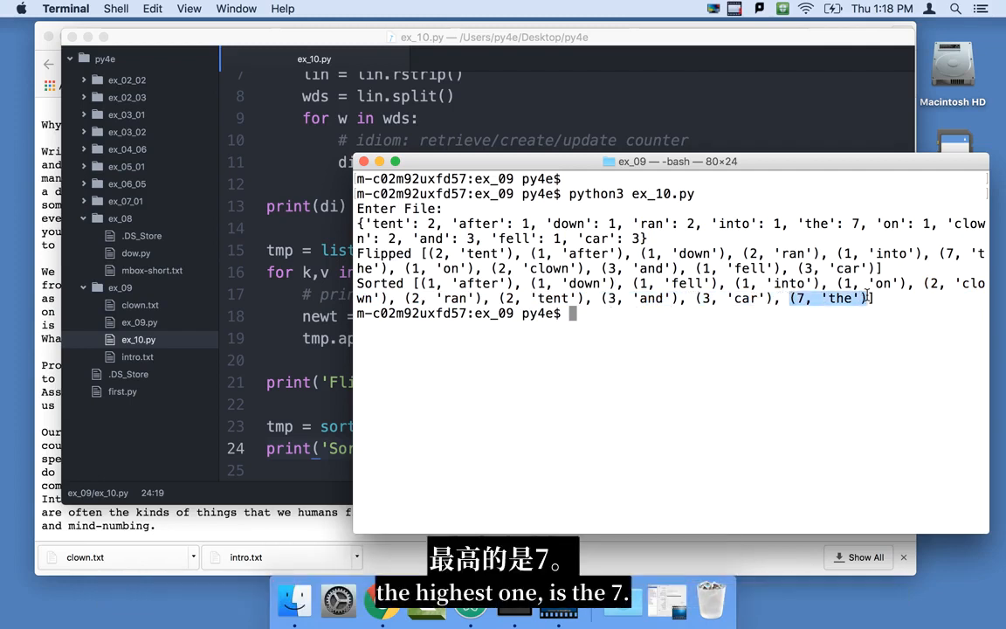
{"action": "mouse_move", "coordinate": [304, 414]}
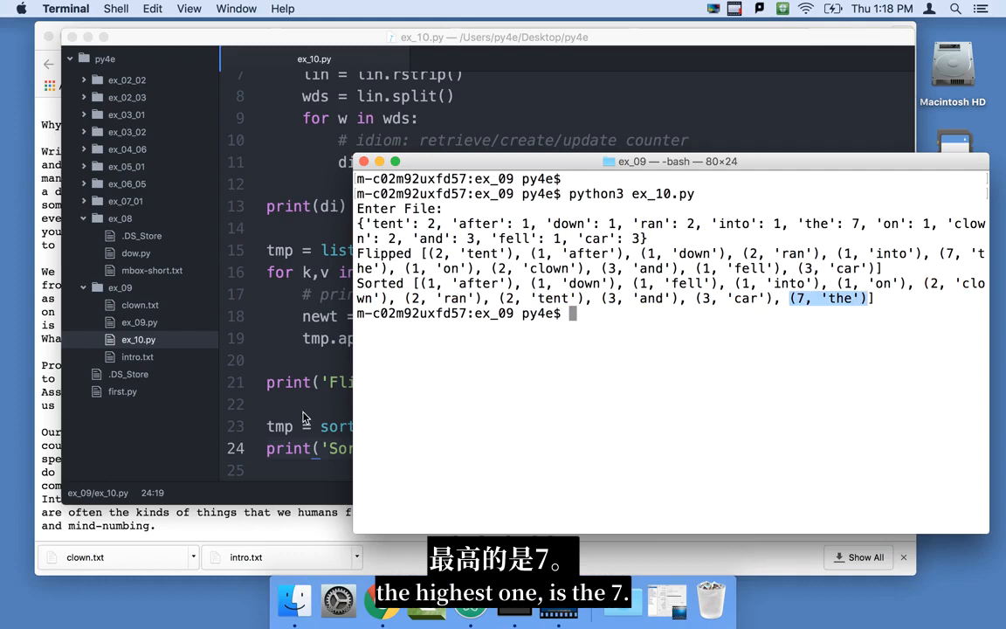
{"action": "left_click", "coordinate": [293, 401]}
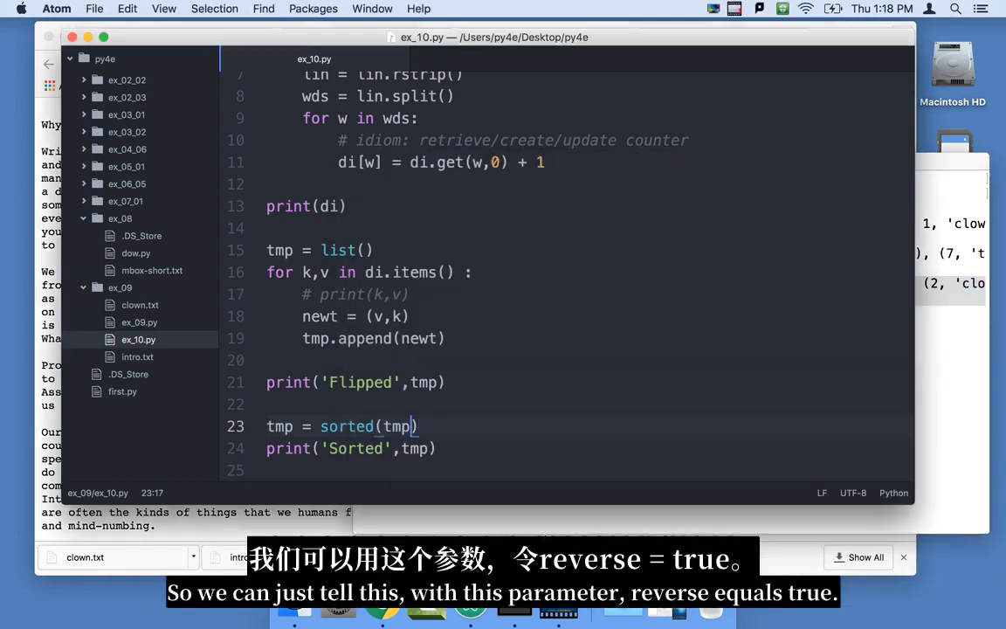
Change the sort to sorted(tmp, reverse=True) and print only tmp[:5]
{"action": "type", "text": ", reverse=Tr"}
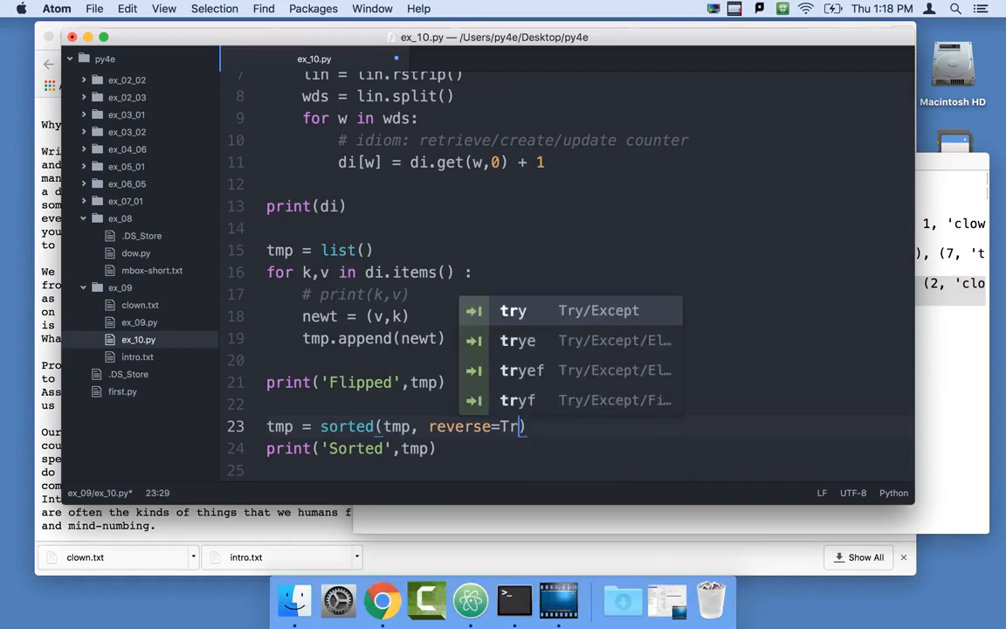
{"action": "type", "text": "ue"}
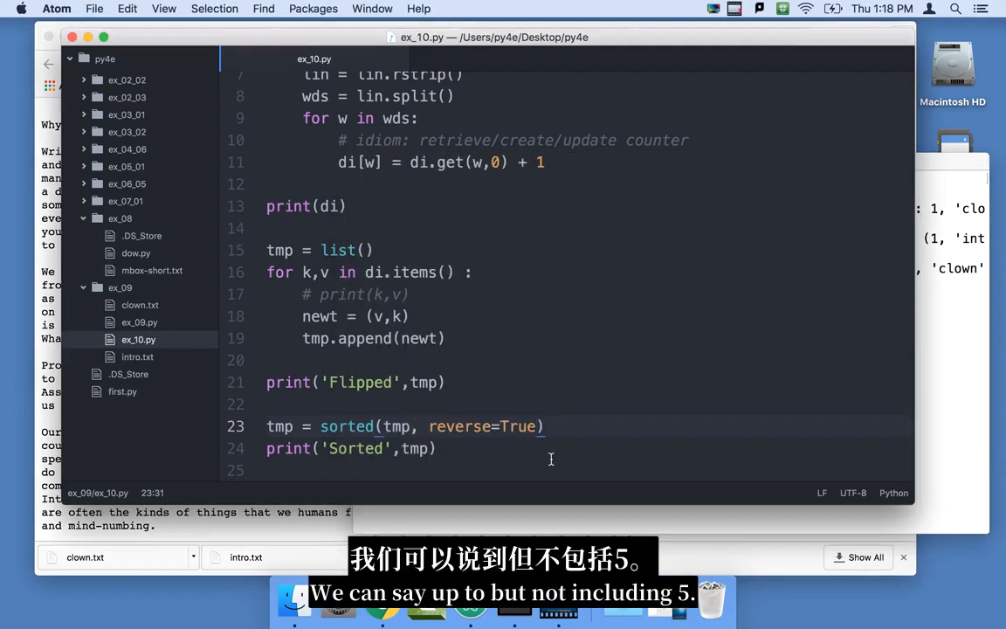
{"action": "type", "text": "[]"}
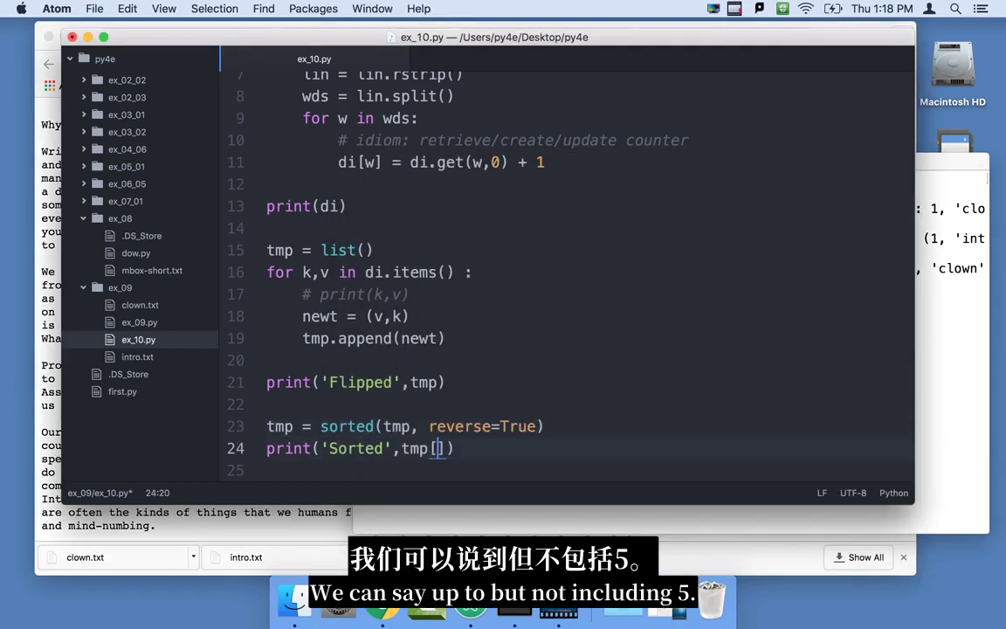
{"action": "type", "text": ":5"}
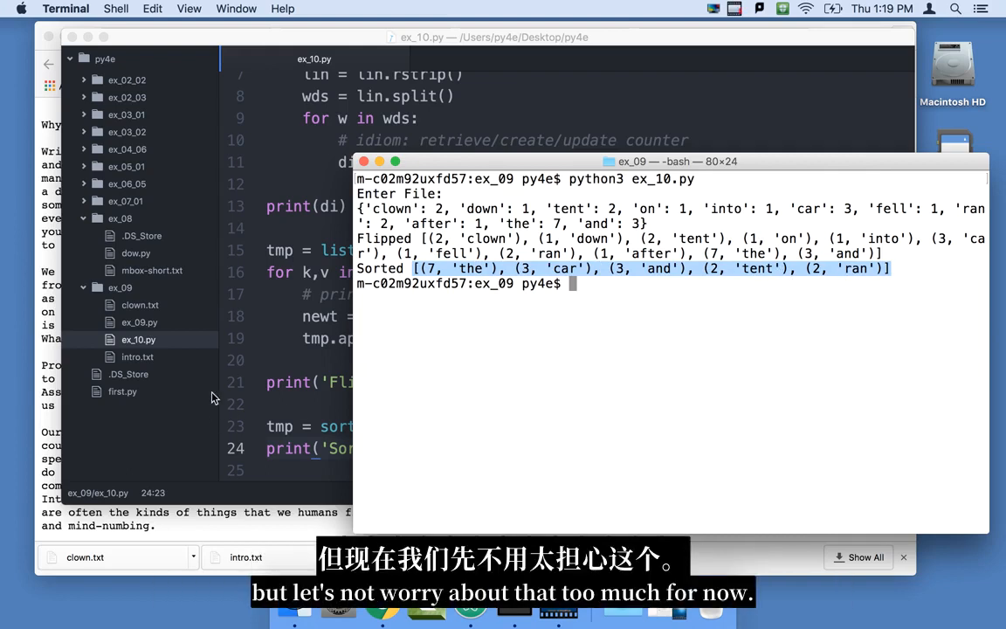
{"action": "mouse_move", "coordinate": [279, 381]}
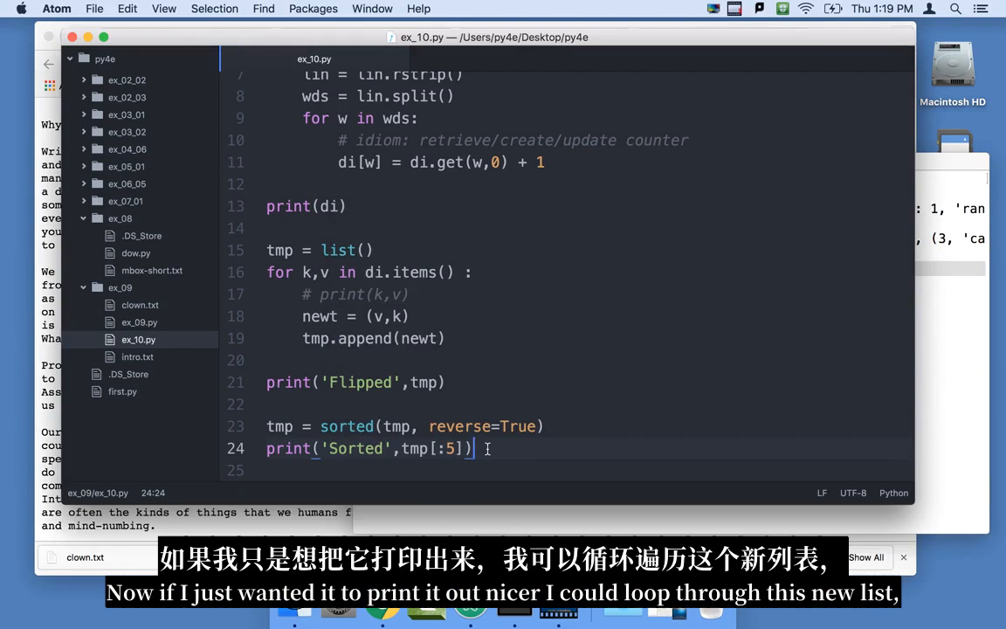
Add for v,k in tmp[:5]: print(k,v) and comment out the earlier debug prints
{"action": "key", "text": "Enter"}
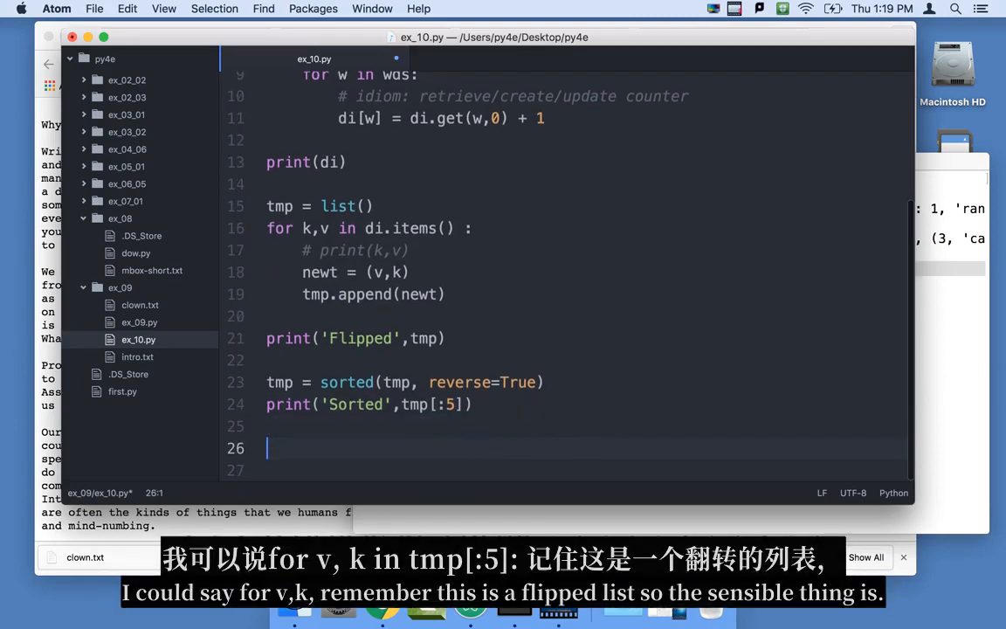
{"action": "type", "text": "for"}
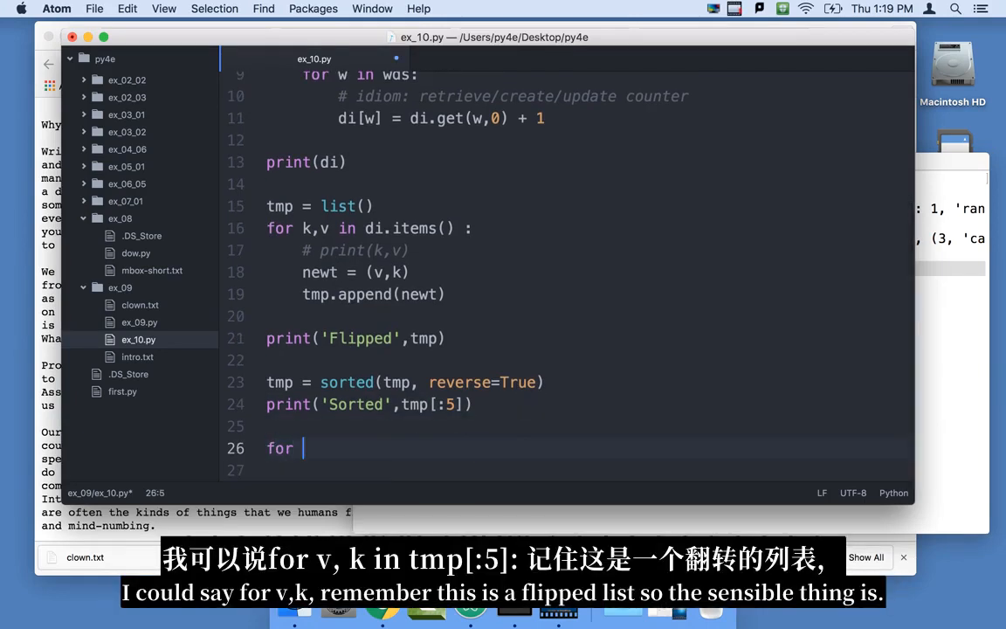
{"action": "type", "text": "v,k"}
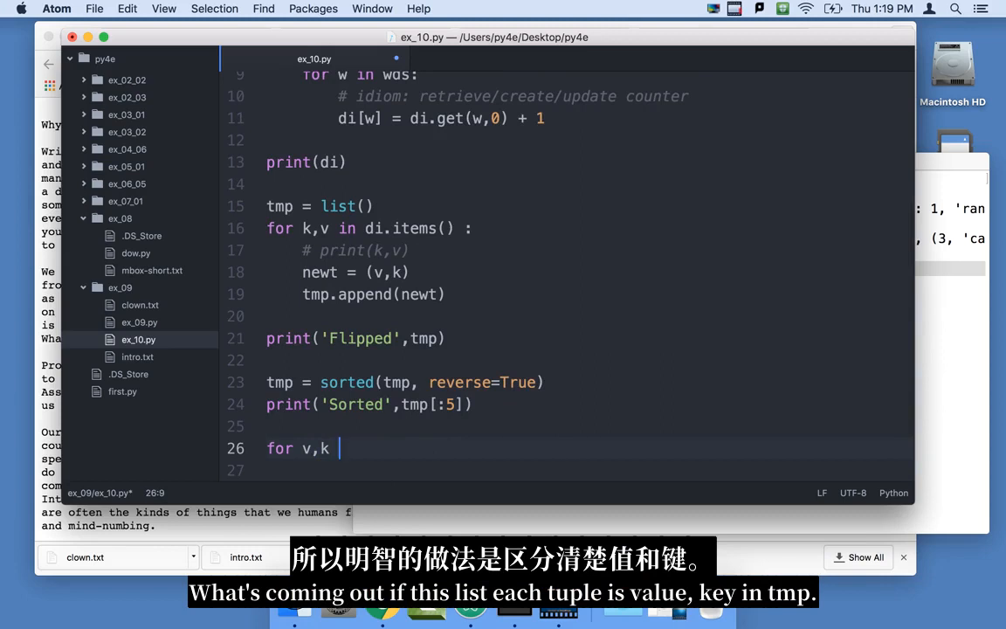
{"action": "type", "text": "in tmp["}
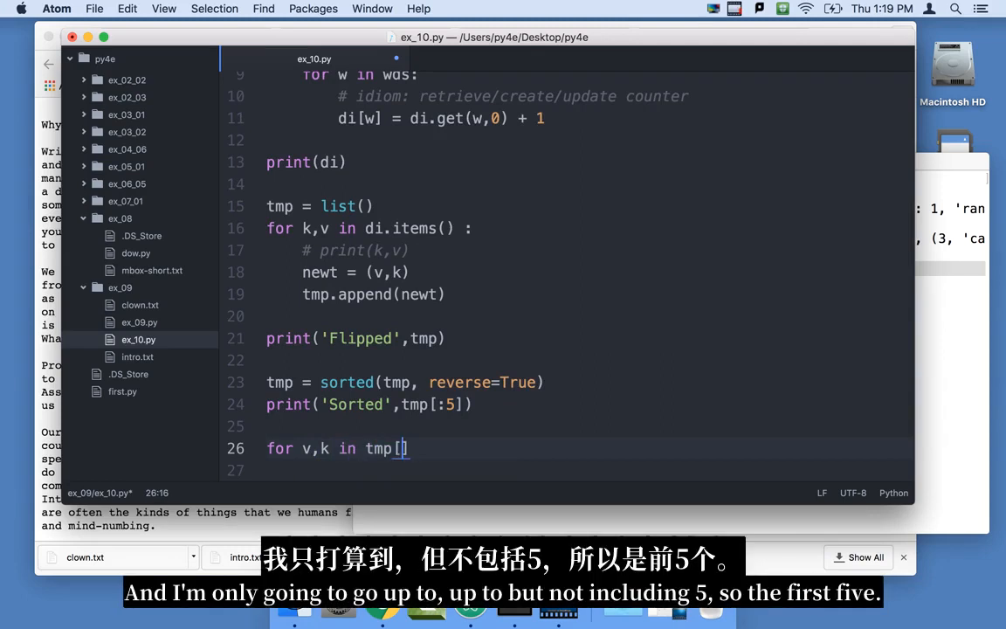
{"action": "type", "text": ":5]"}
{"action": "type", "text": "print(k,v)"}
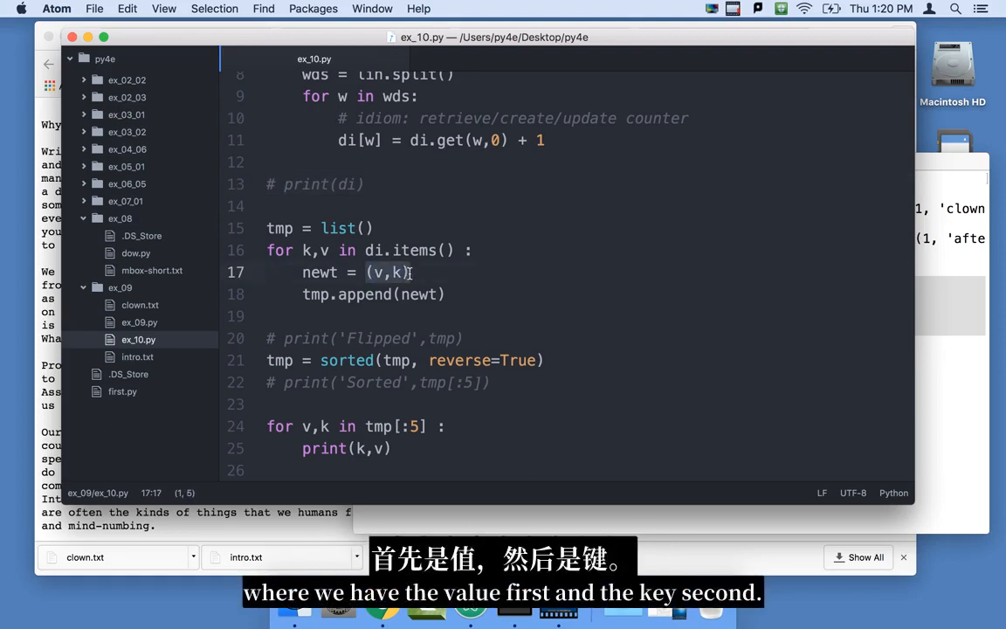
{"action": "mouse_move", "coordinate": [346, 368]}
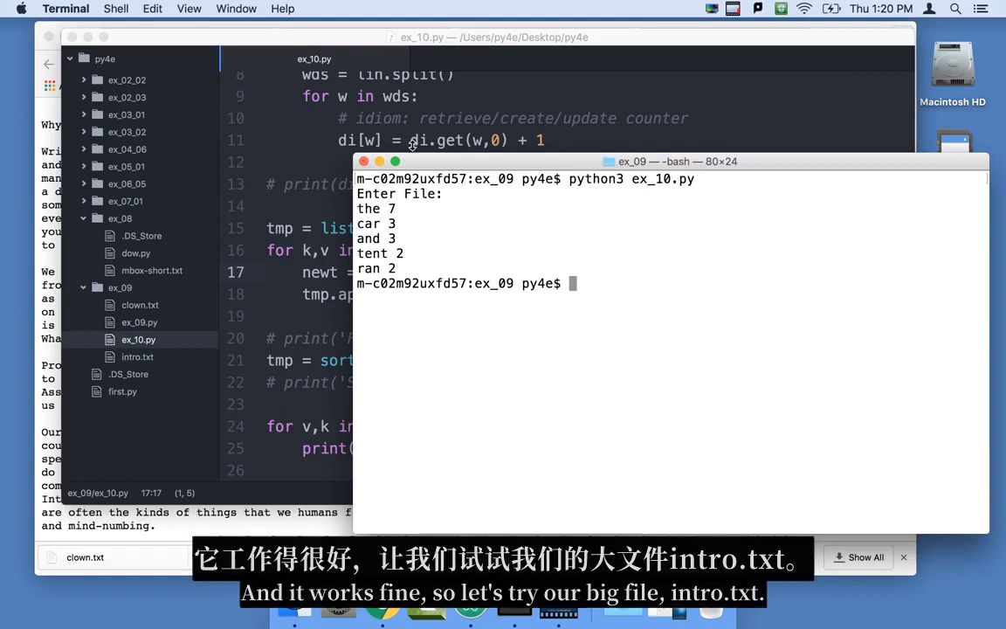
Run python3 ex_10.py on intro.txt and highlight the top-five word counts output
{"action": "type", "text": "python3 ex_10.py"}
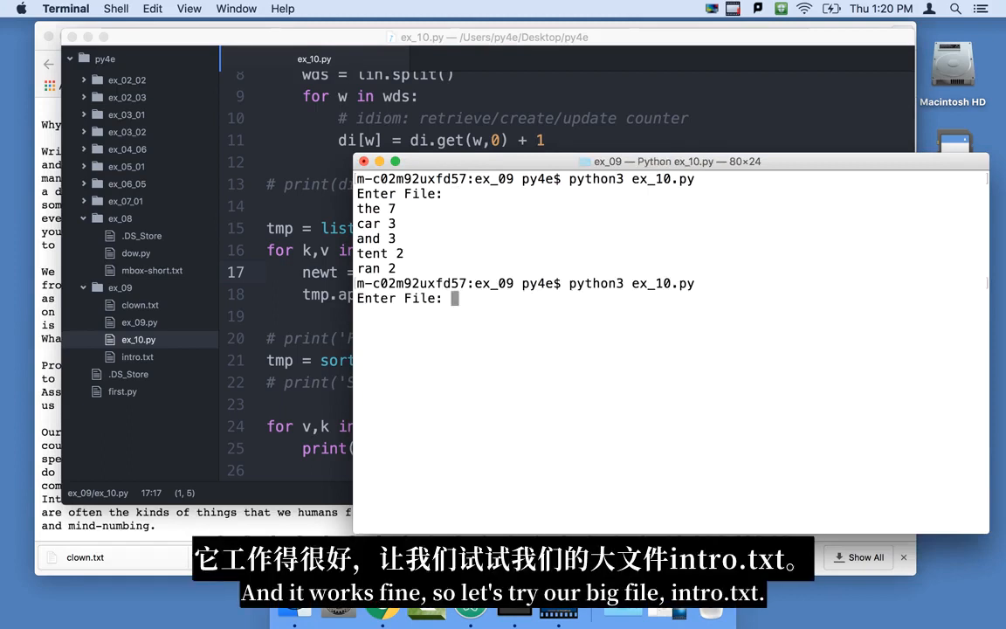
{"action": "type", "text": "intro.txt"}
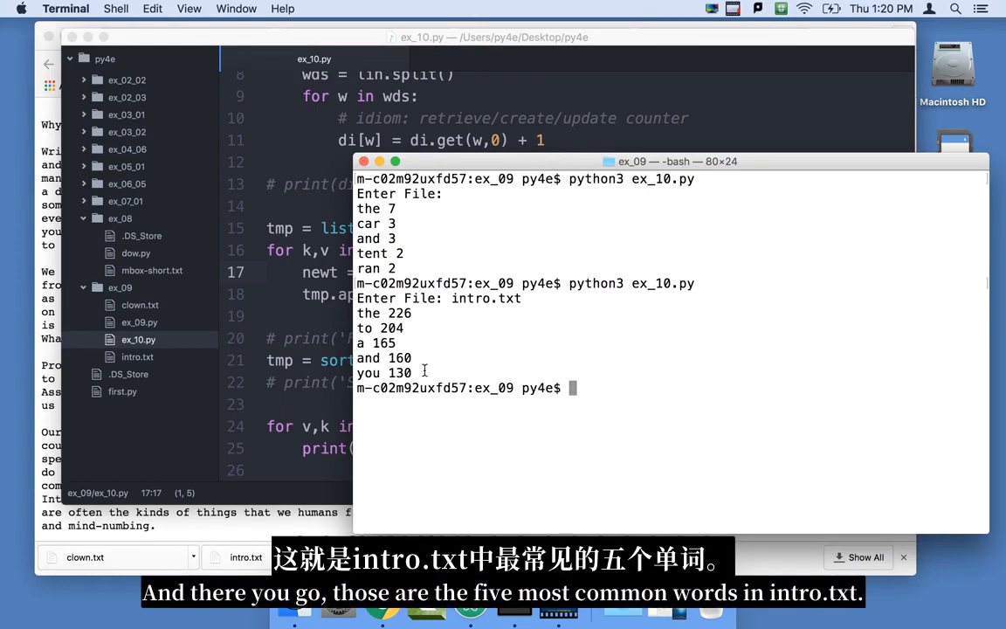
{"action": "left_click_drag", "start_coordinate": [358, 313], "coordinate": [412, 374]}
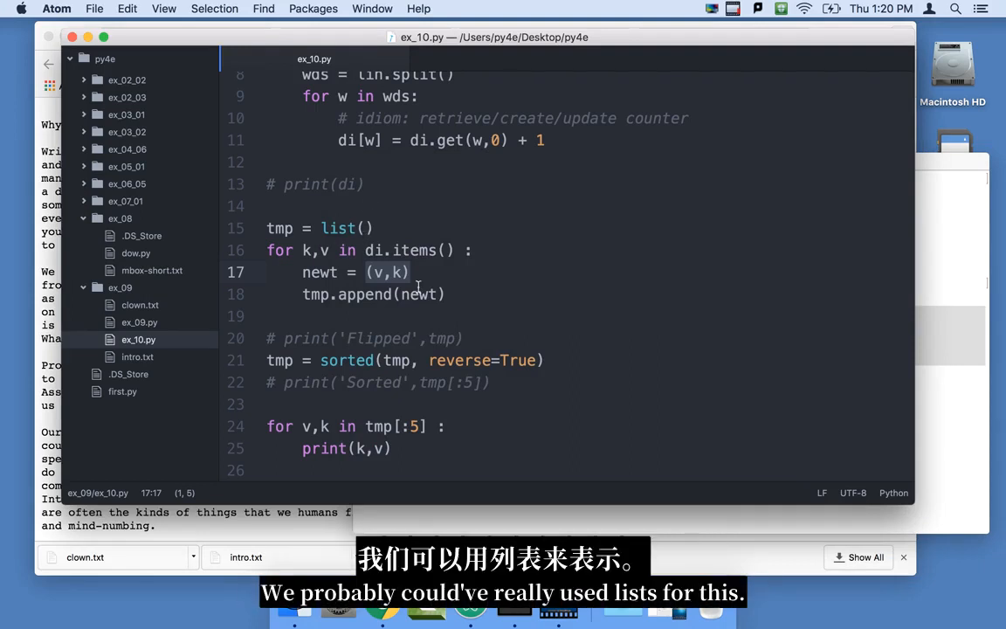
{"action": "mouse_move", "coordinate": [398, 278]}
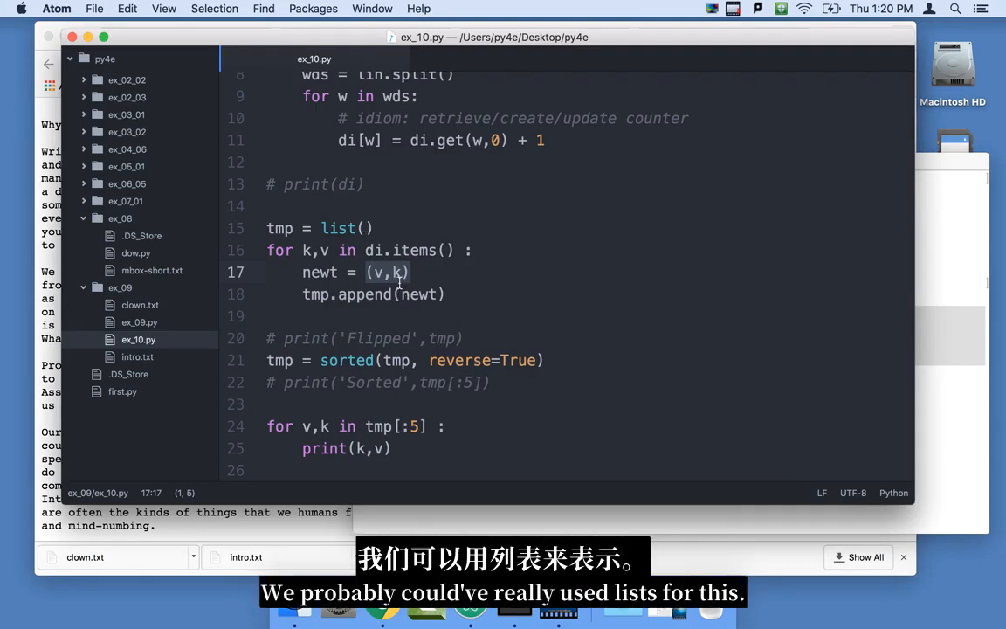